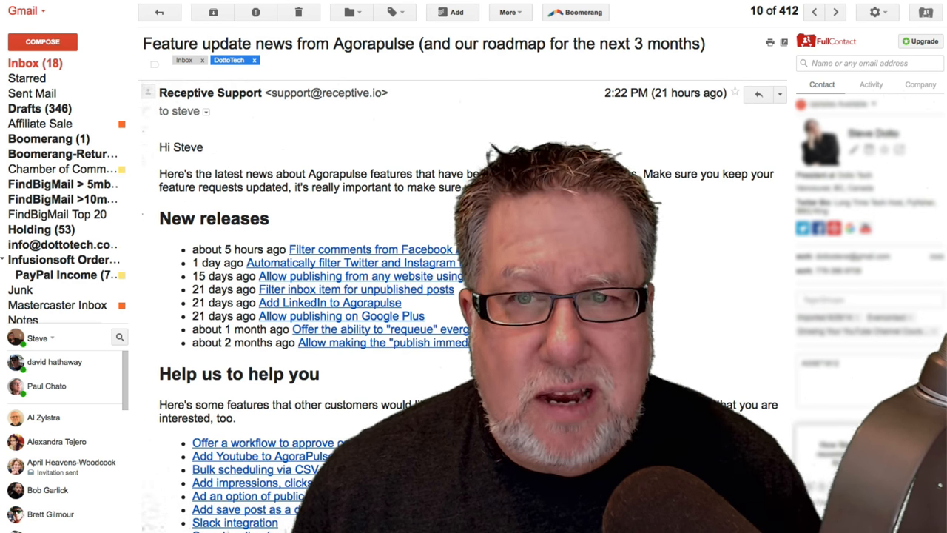
{"action": "mouse_move", "coordinate": [758, 95]}
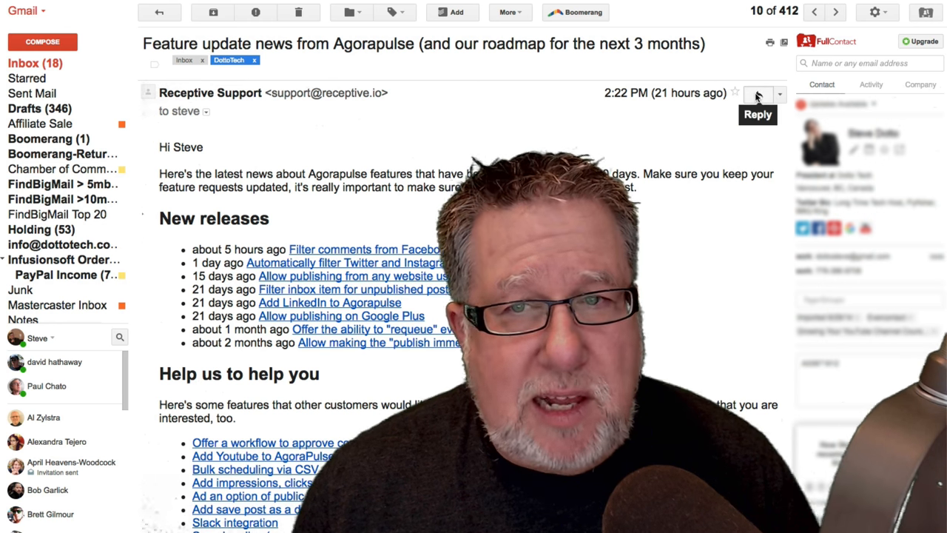
- Start an inline reply to the Agorapulse feature update email from Receptive Support
{"action": "left_click", "coordinate": [758, 94]}
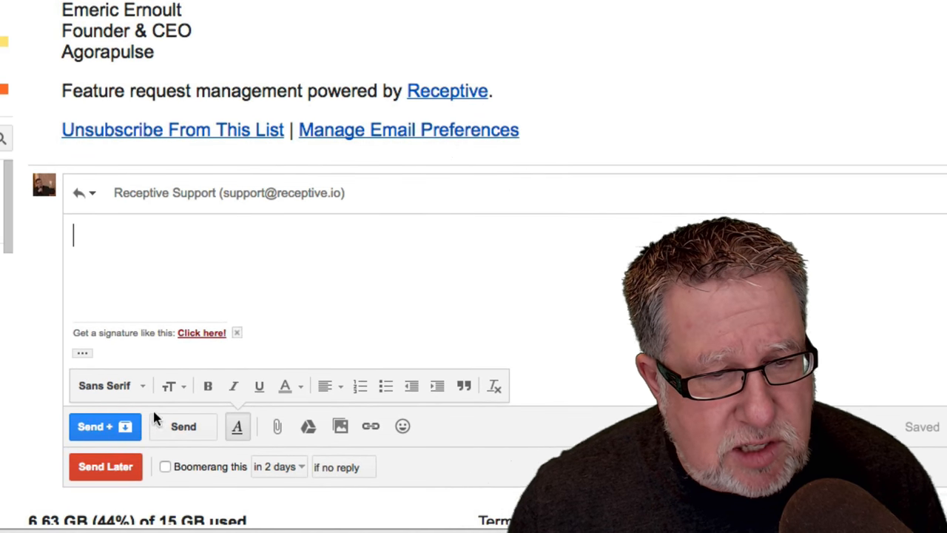
{"action": "mouse_move", "coordinate": [103, 426]}
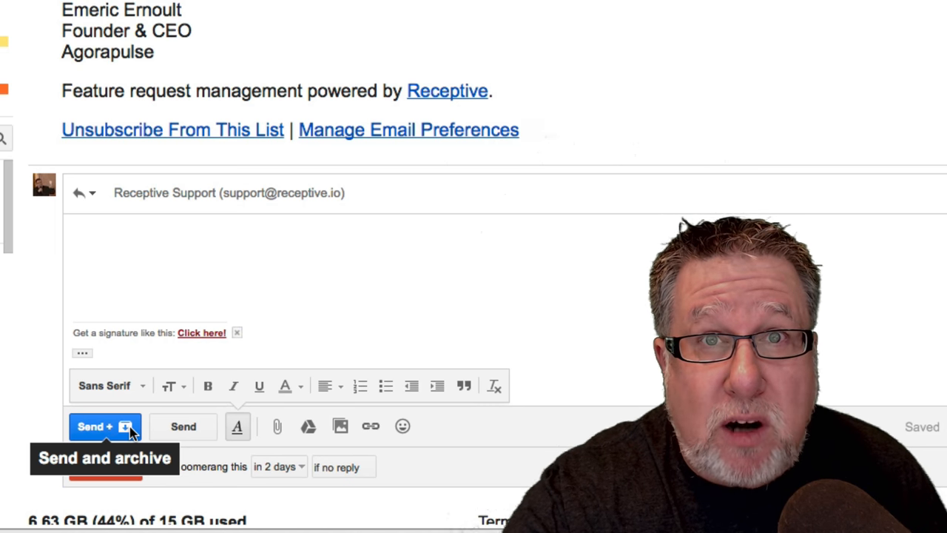
{"action": "mouse_move", "coordinate": [236, 426]}
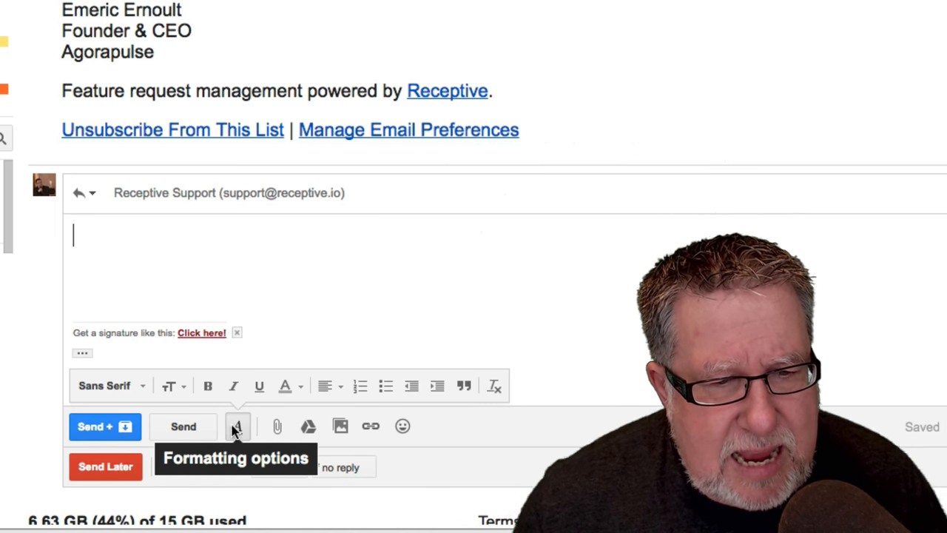
{"action": "mouse_move", "coordinate": [183, 426]}
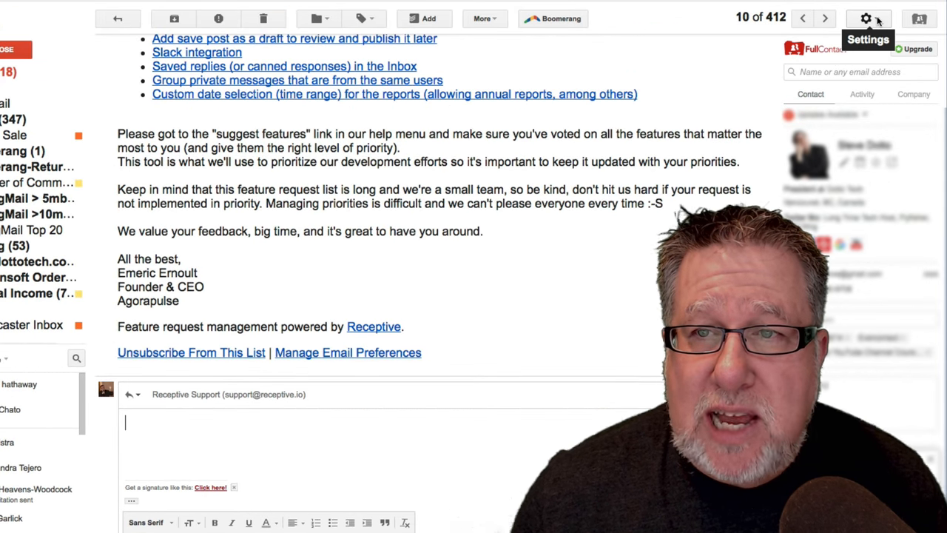
- Go to Gmail's General settings and review the Send and Archive and Undo Send options
{"action": "left_click", "coordinate": [866, 18]}
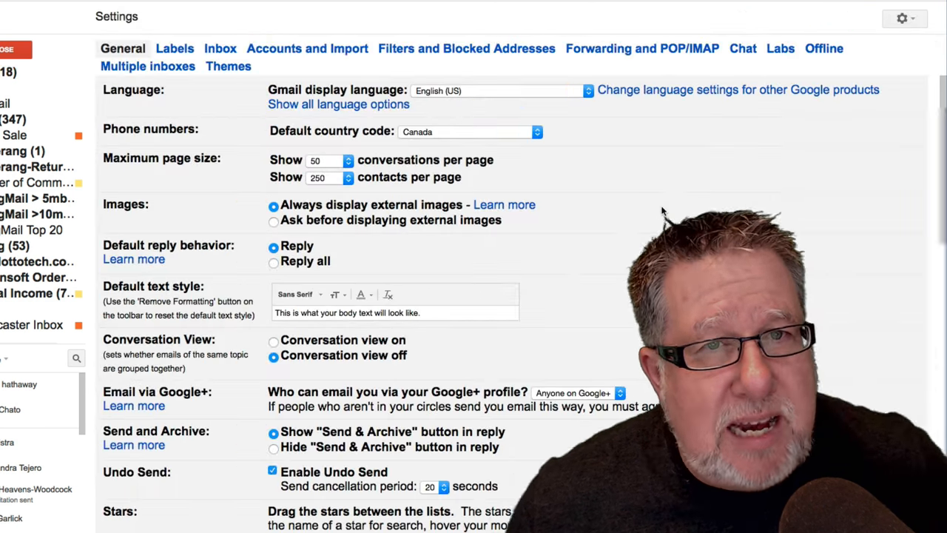
{"action": "scroll", "scroll_direction": "down", "scroll_amount": 3}
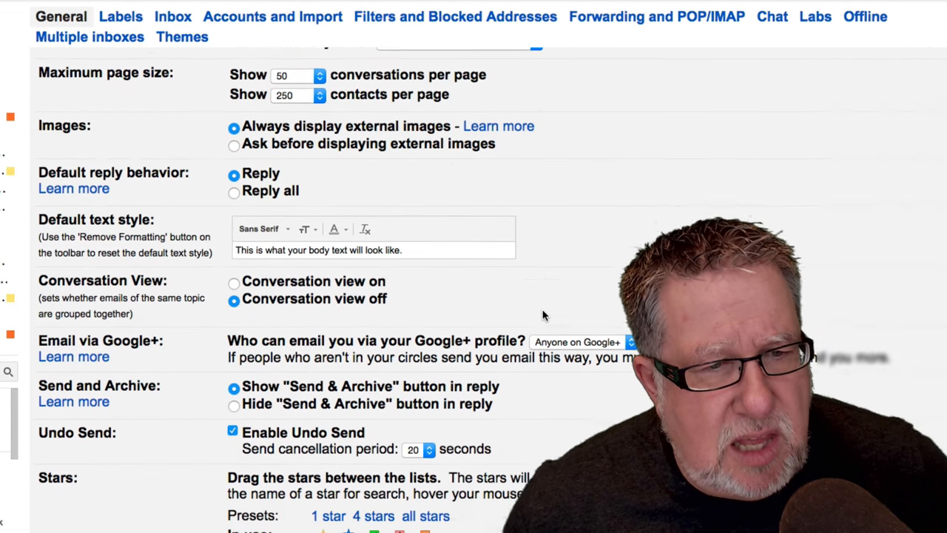
{"action": "scroll", "scroll_direction": "down", "scroll_amount": 3}
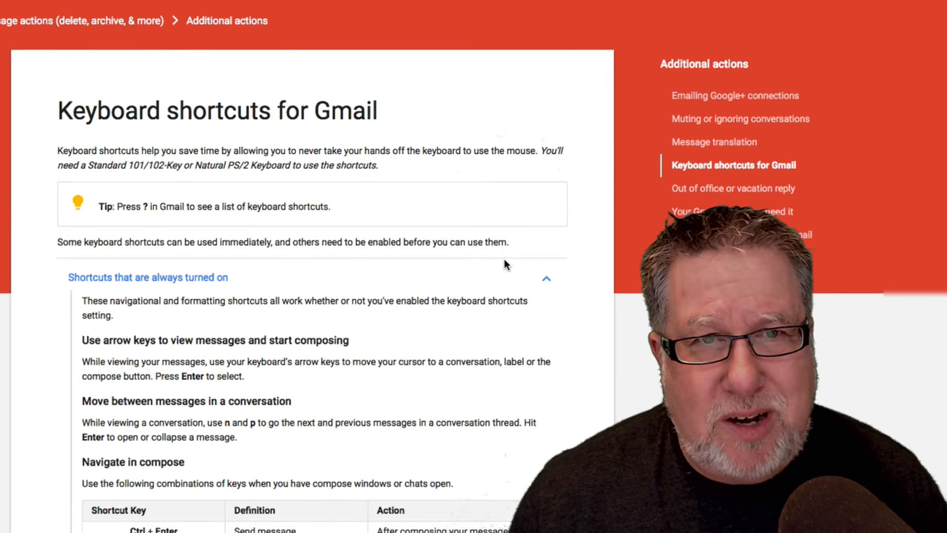
- Scroll through the Gmail Help keyboard shortcut tables, including the combo-keys list
{"action": "scroll", "scroll_direction": "down", "scroll_amount": 3}
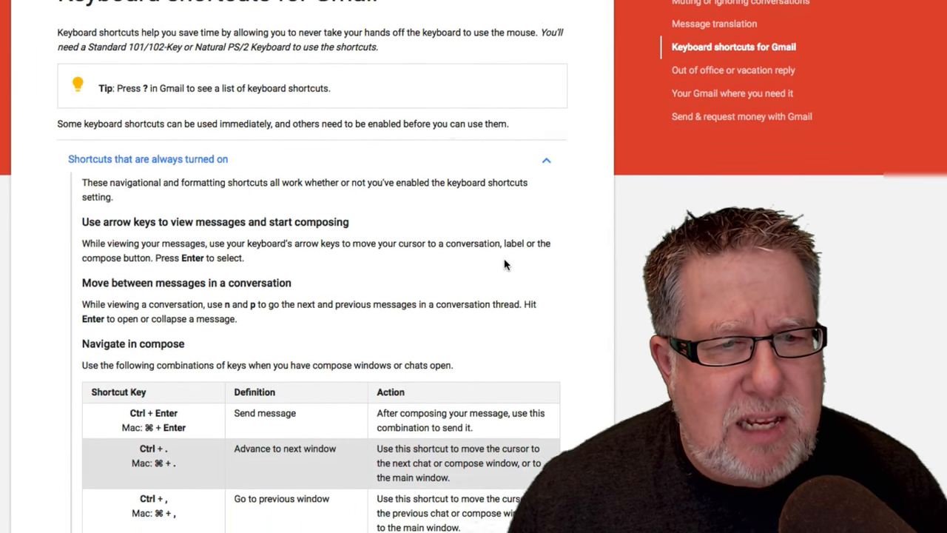
{"action": "scroll", "scroll_direction": "down", "scroll_amount": 3}
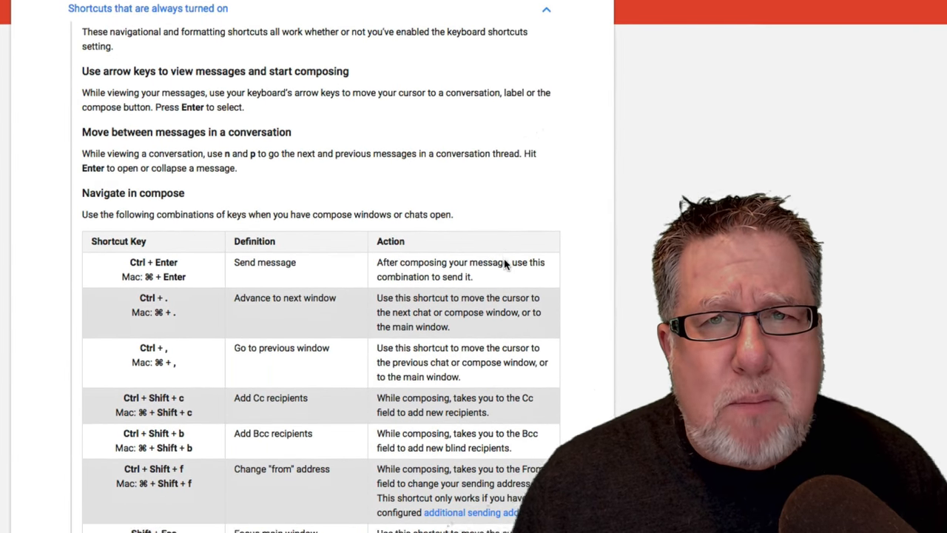
{"action": "scroll", "scroll_direction": "down", "scroll_amount": 3}
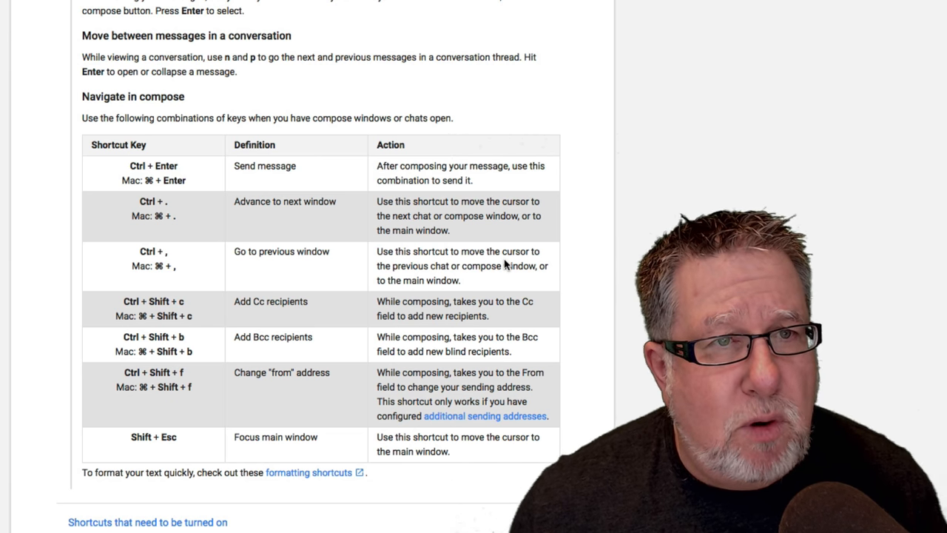
{"action": "scroll", "scroll_direction": "down", "scroll_amount": 3}
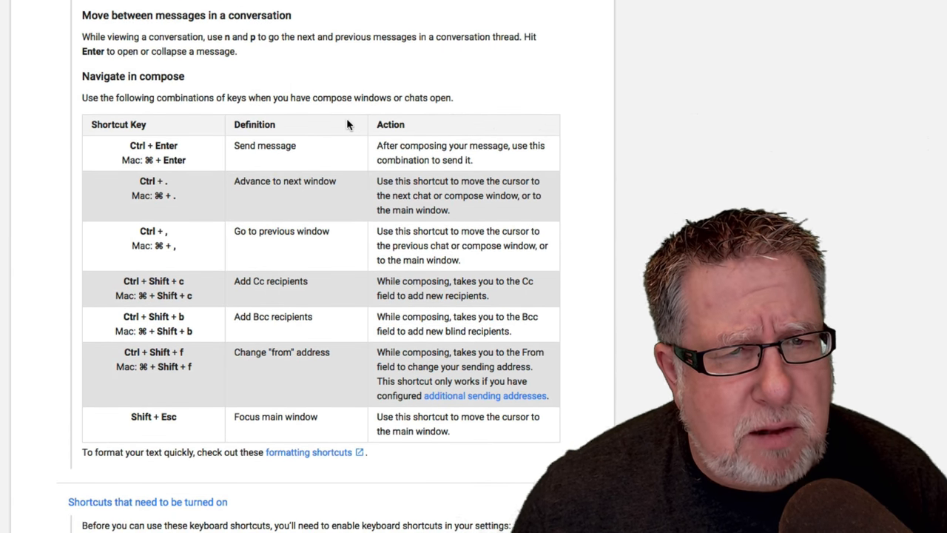
{"action": "mouse_move", "coordinate": [633, 139]}
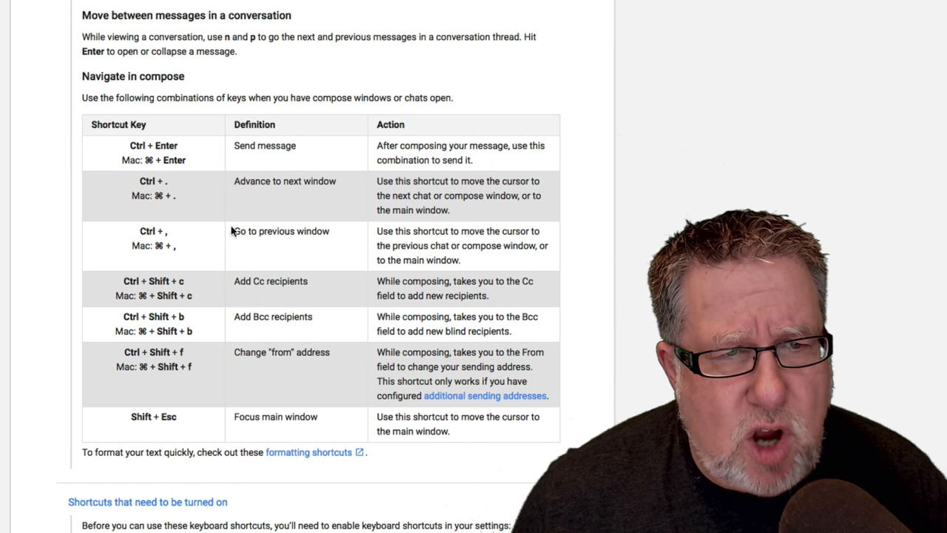
{"action": "mouse_move", "coordinate": [272, 412]}
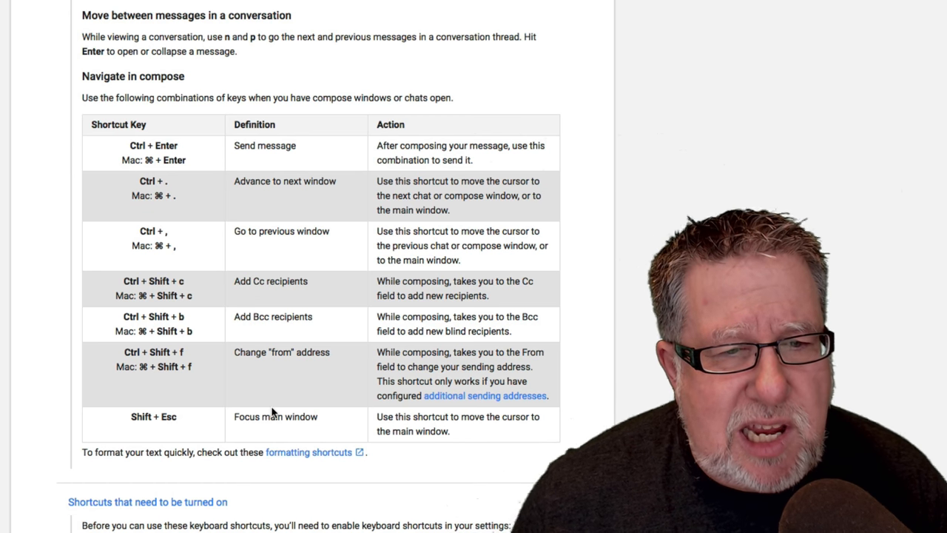
{"action": "scroll", "scroll_direction": "down", "scroll_amount": 3}
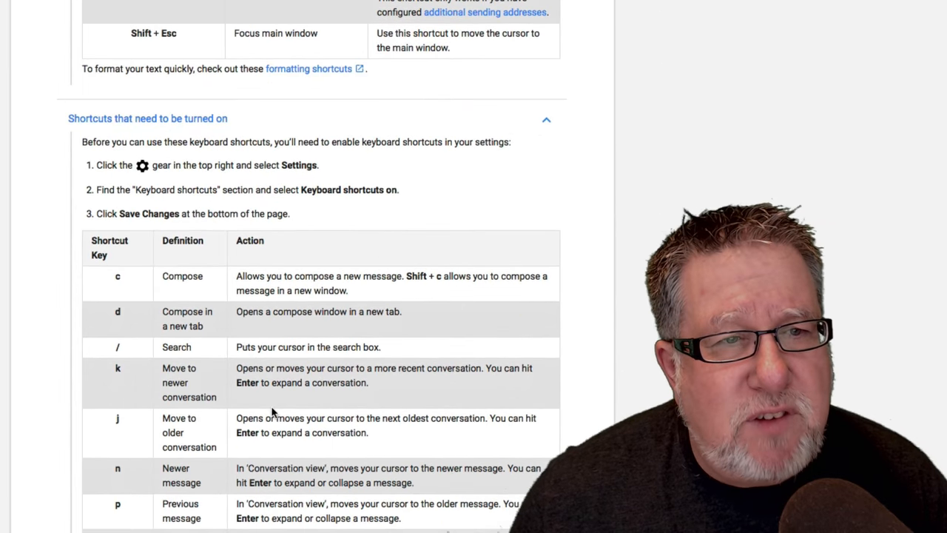
{"action": "scroll", "scroll_direction": "down", "scroll_amount": 3}
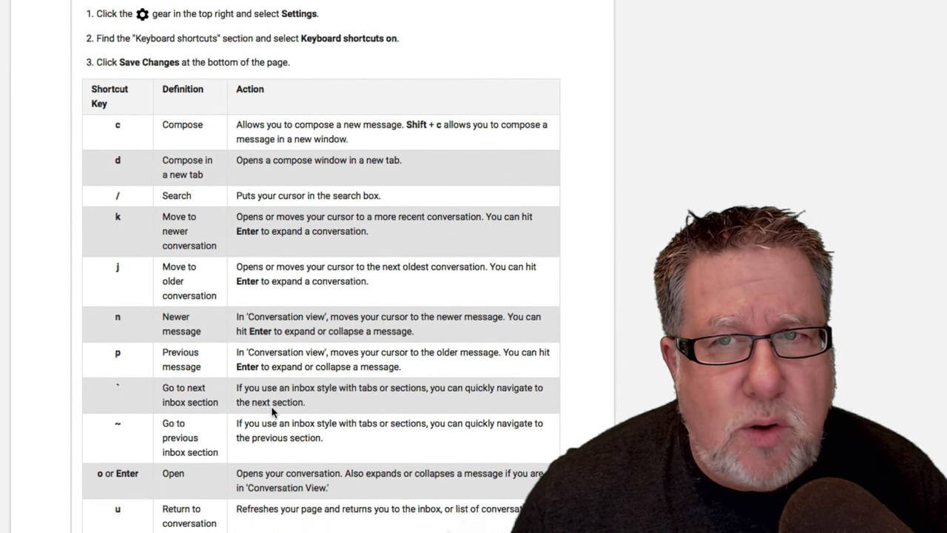
{"action": "scroll", "scroll_direction": "down", "scroll_amount": 3}
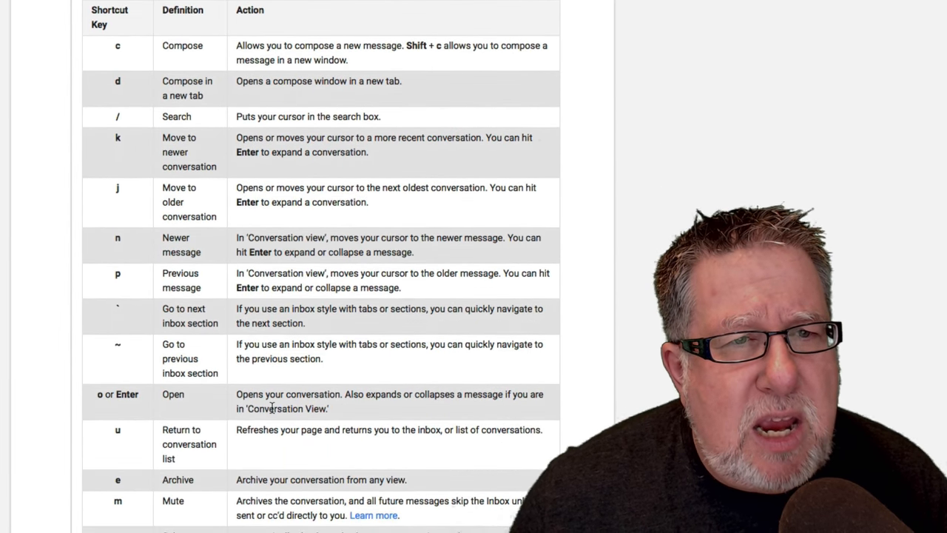
{"action": "scroll", "scroll_direction": "down", "scroll_amount": 3}
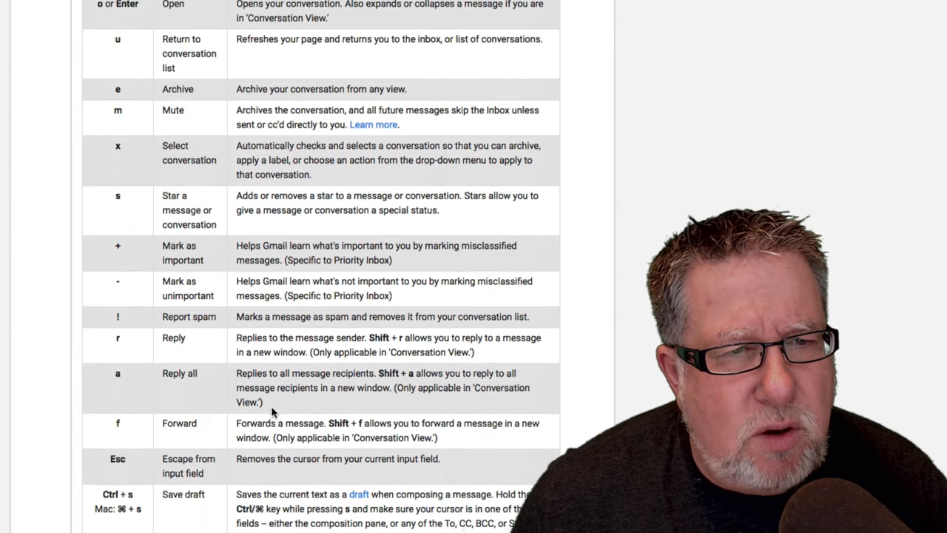
{"action": "scroll", "scroll_direction": "down", "scroll_amount": 3}
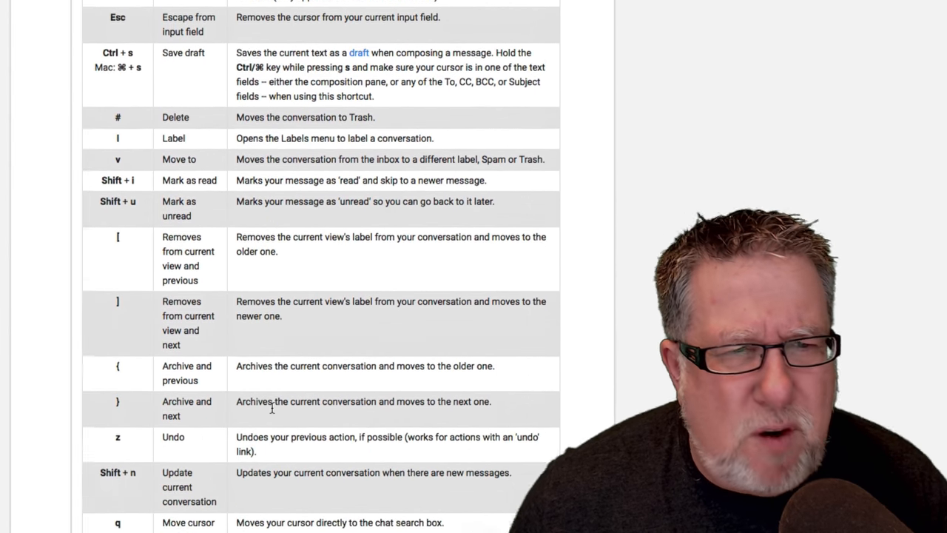
{"action": "scroll", "scroll_direction": "down", "scroll_amount": 3}
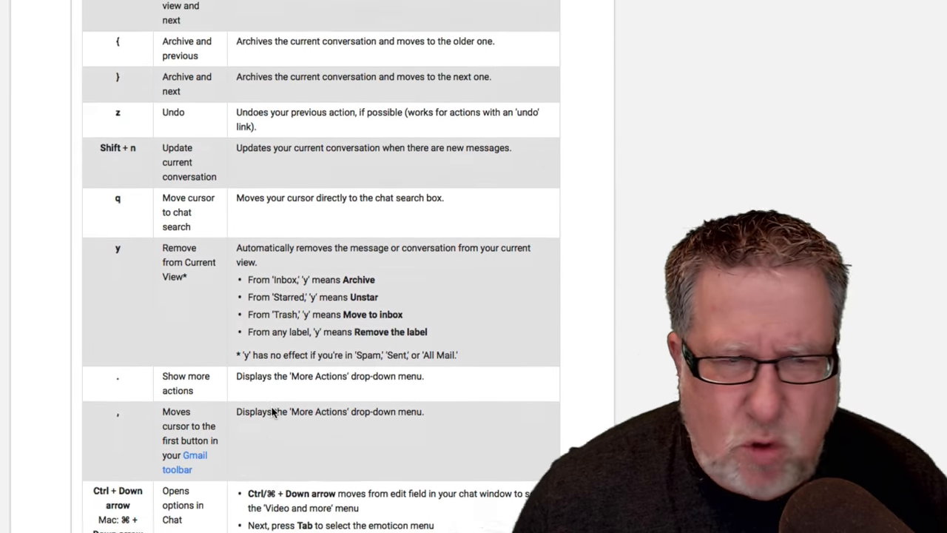
{"action": "scroll", "scroll_direction": "down", "scroll_amount": 3}
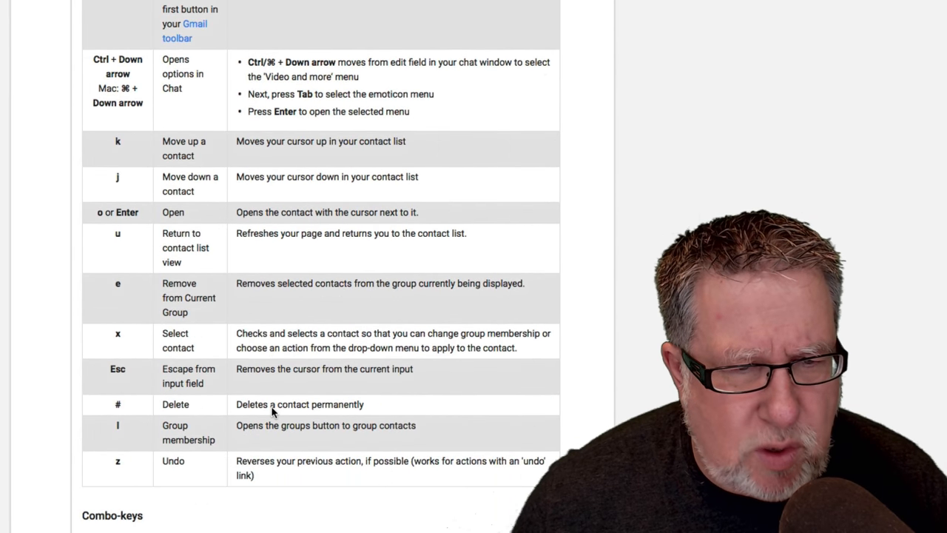
{"action": "scroll", "scroll_direction": "down", "scroll_amount": 3}
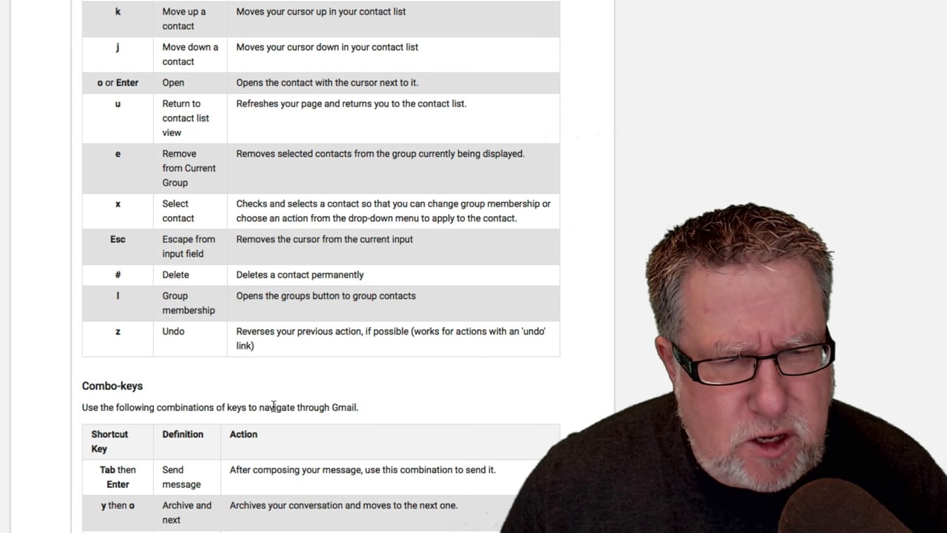
{"action": "scroll", "scroll_direction": "down", "scroll_amount": 3}
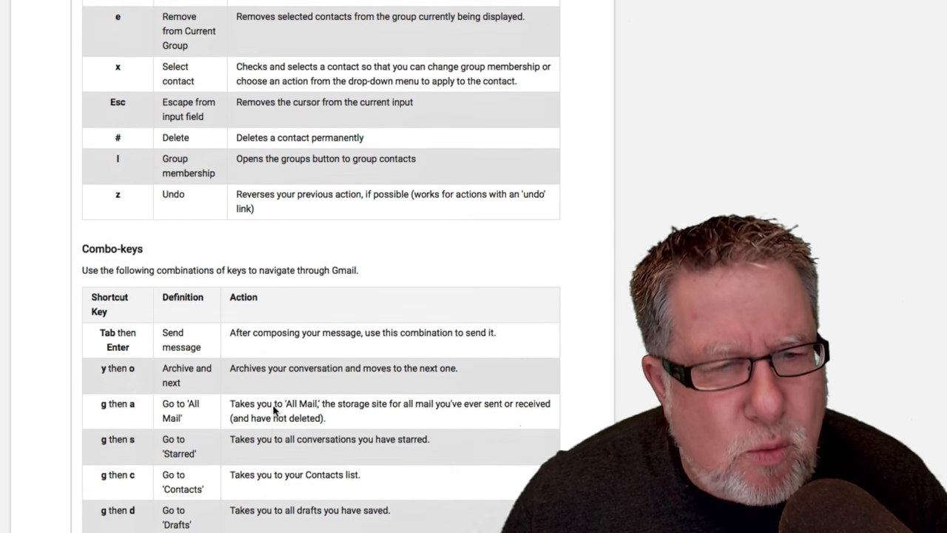
{"action": "scroll", "scroll_direction": "down", "scroll_amount": 3}
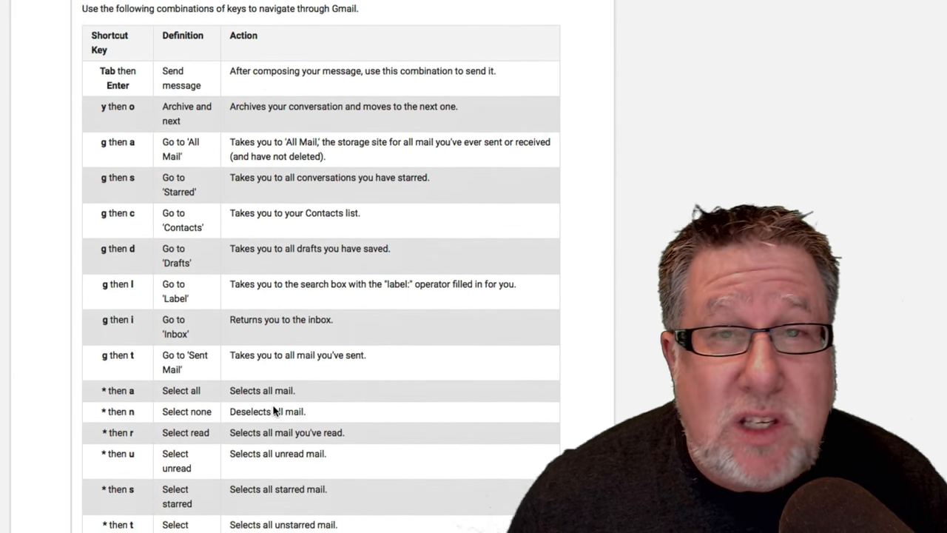
{"action": "scroll", "scroll_direction": "down", "scroll_amount": 3}
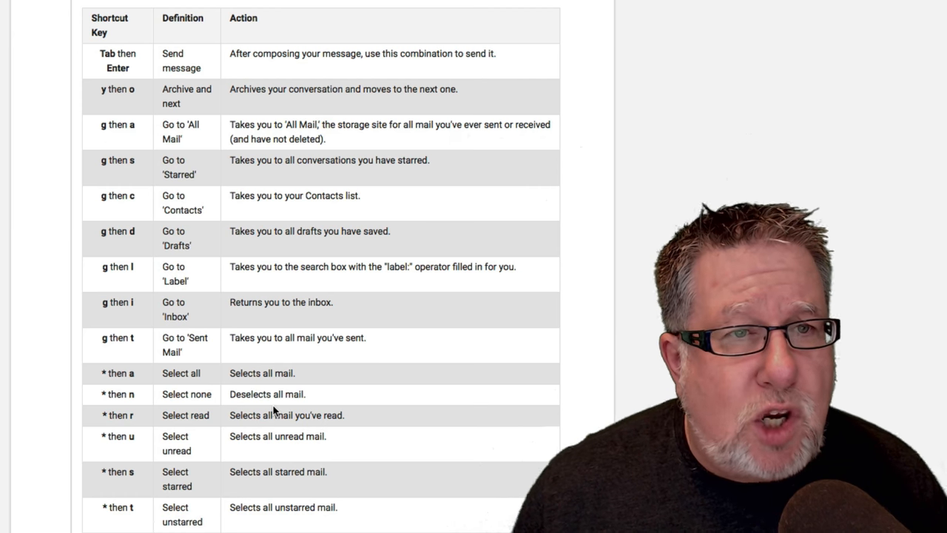
{"action": "scroll", "scroll_direction": "down", "scroll_amount": 3}
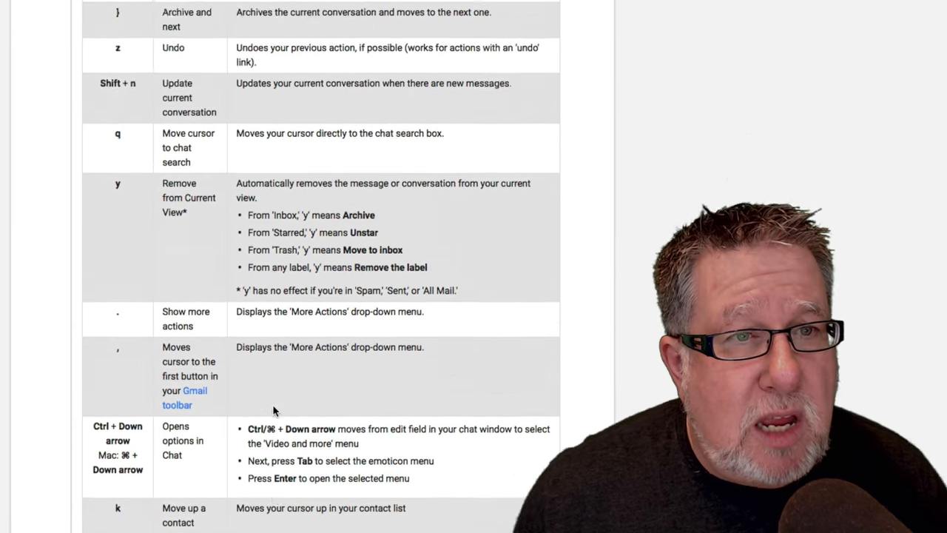
{"action": "scroll", "scroll_direction": "up", "scroll_amount": 3}
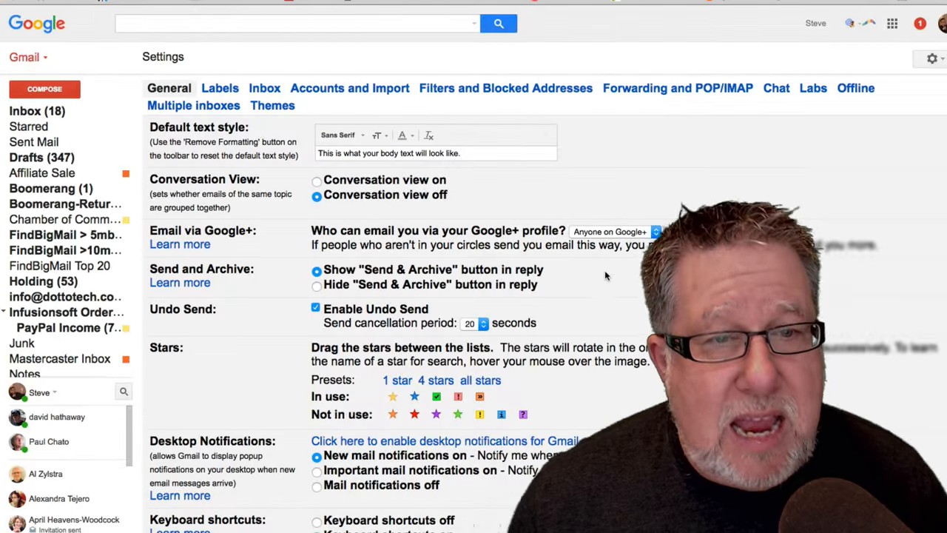
- Scroll down the General settings before returning to the Primary inbox list
{"action": "scroll", "scroll_direction": "down", "scroll_amount": 3}
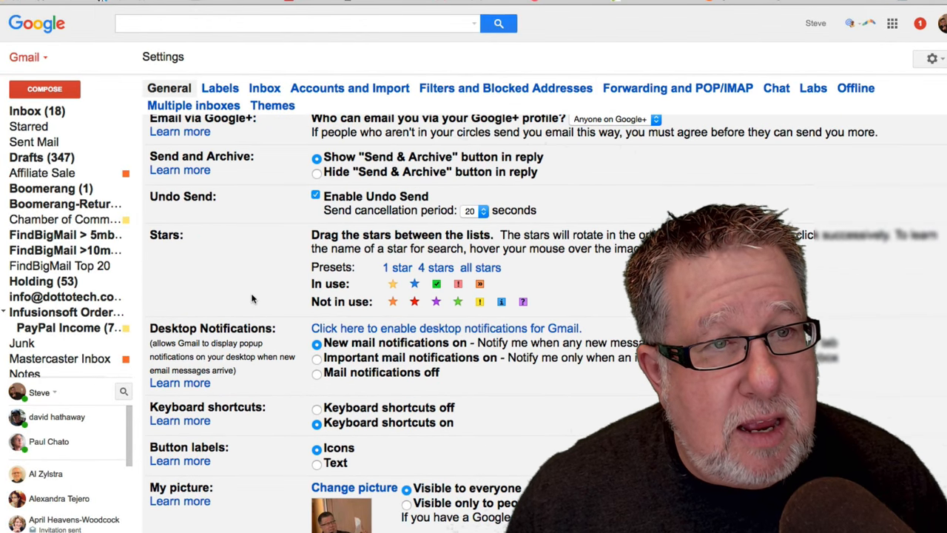
{"action": "scroll", "scroll_direction": "down", "scroll_amount": 3}
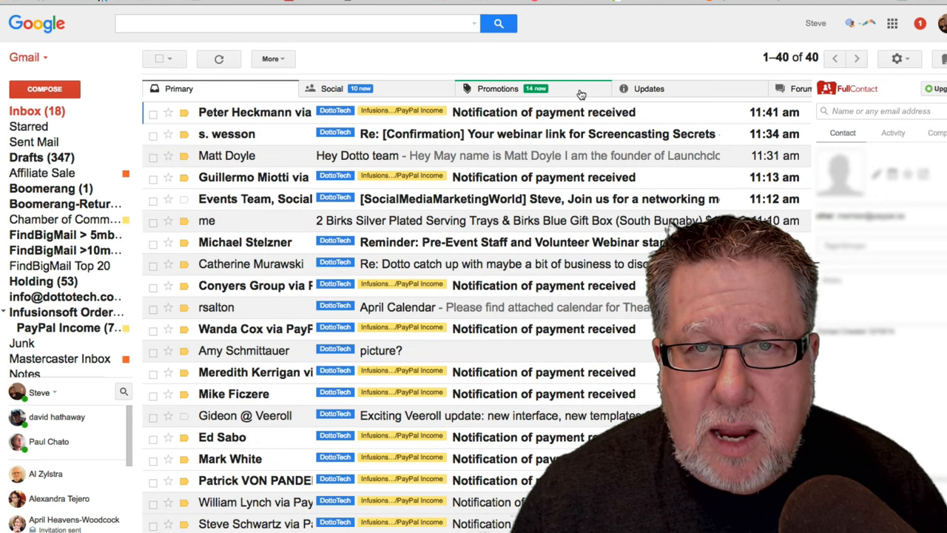
- Trash the Evercontact contact-update message from Updates, then return to General settings
{"action": "left_click", "coordinate": [649, 89]}
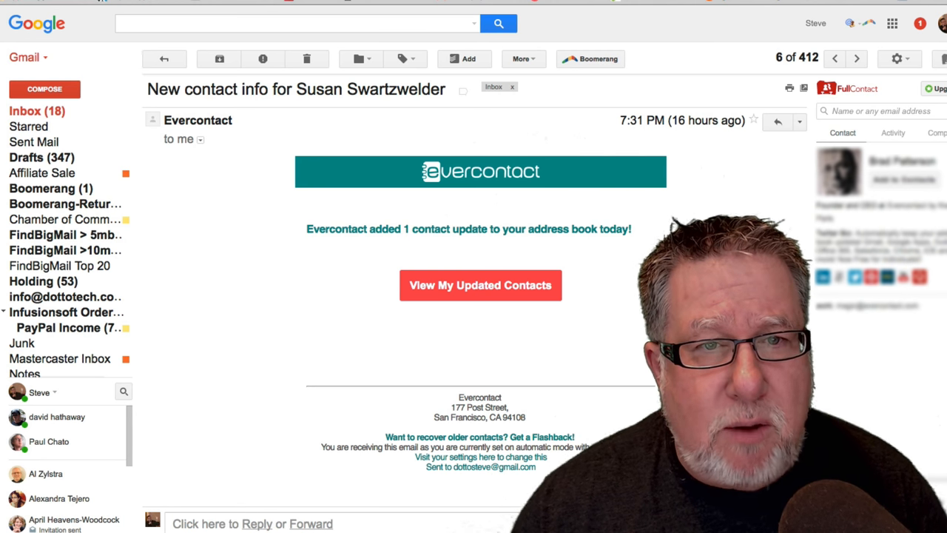
{"action": "left_click", "coordinate": [306, 59]}
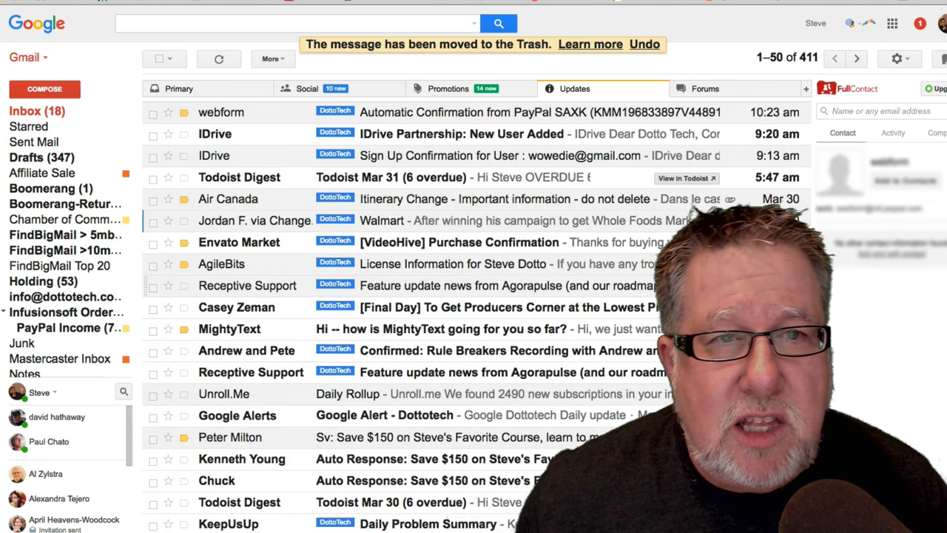
{"action": "mouse_move", "coordinate": [634, 62]}
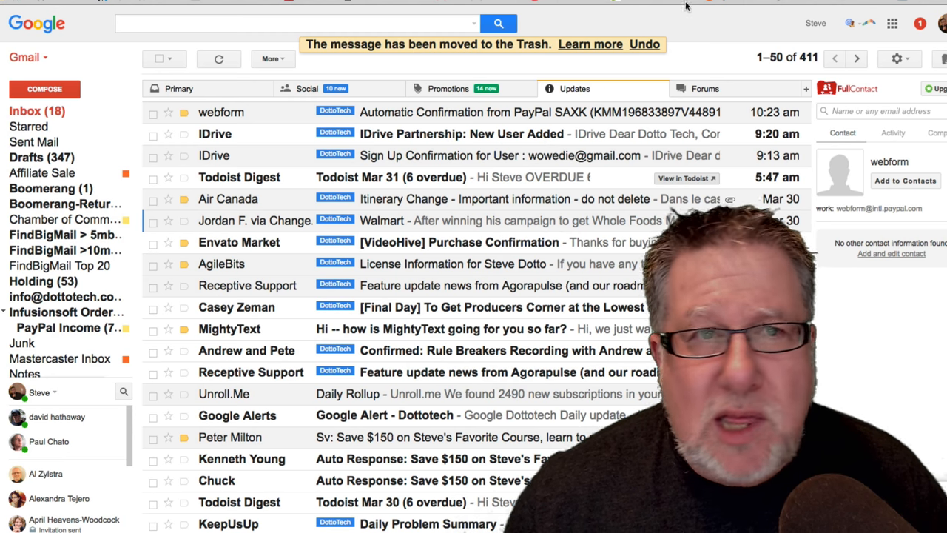
{"action": "left_click", "coordinate": [897, 60]}
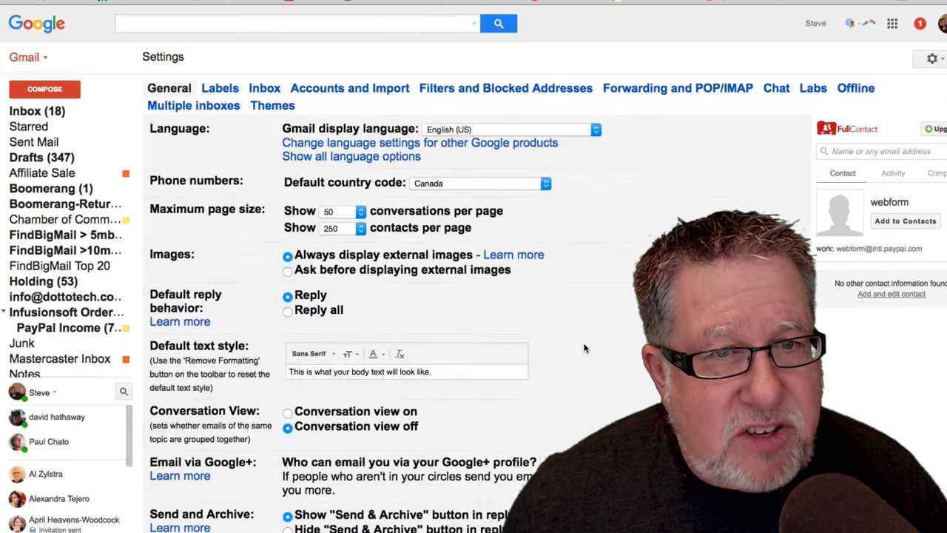
{"action": "scroll", "scroll_direction": "down", "scroll_amount": 3}
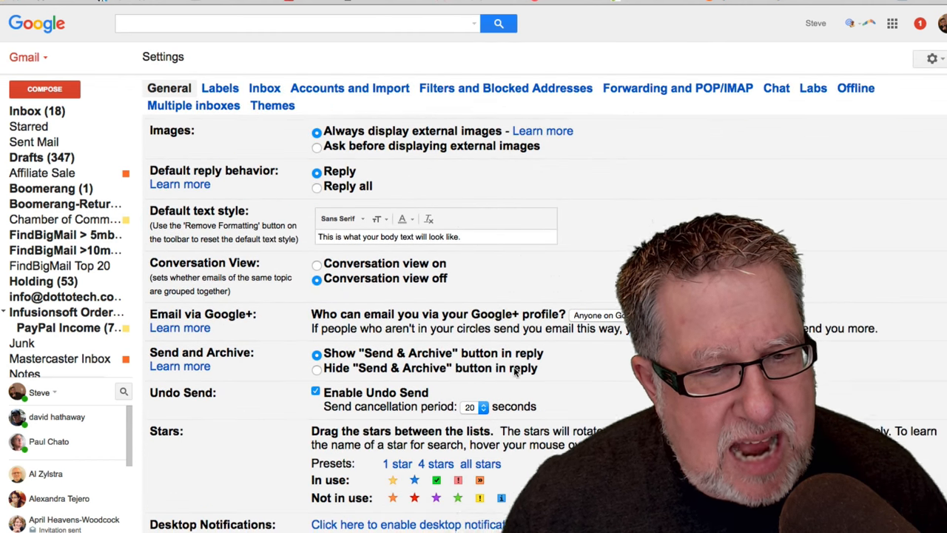
{"action": "scroll", "scroll_direction": "down", "scroll_amount": 3}
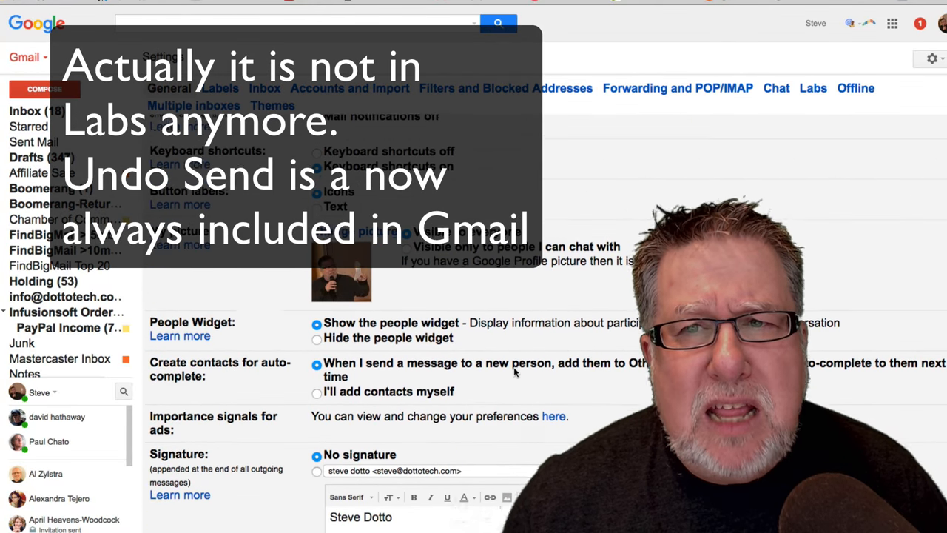
{"action": "scroll", "scroll_direction": "down", "scroll_amount": 3}
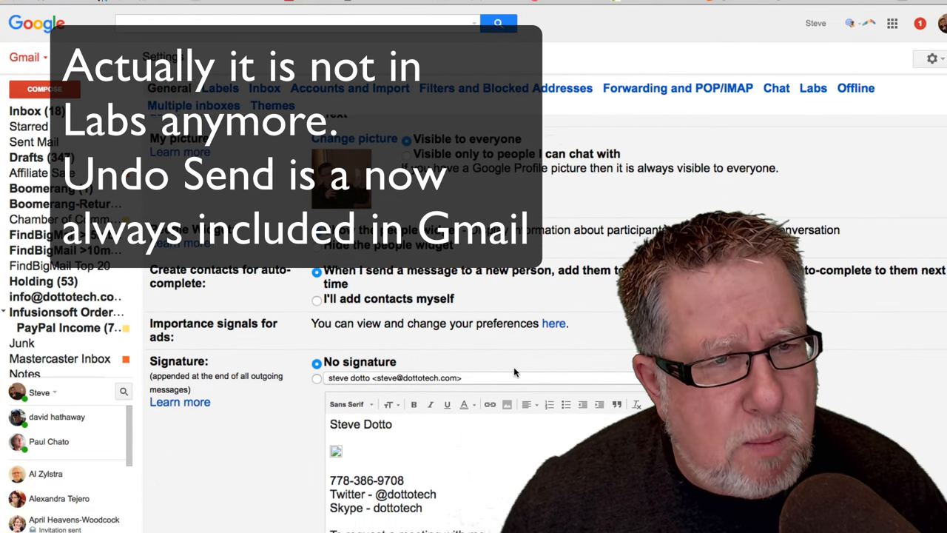
{"action": "scroll", "scroll_direction": "down", "scroll_amount": 3}
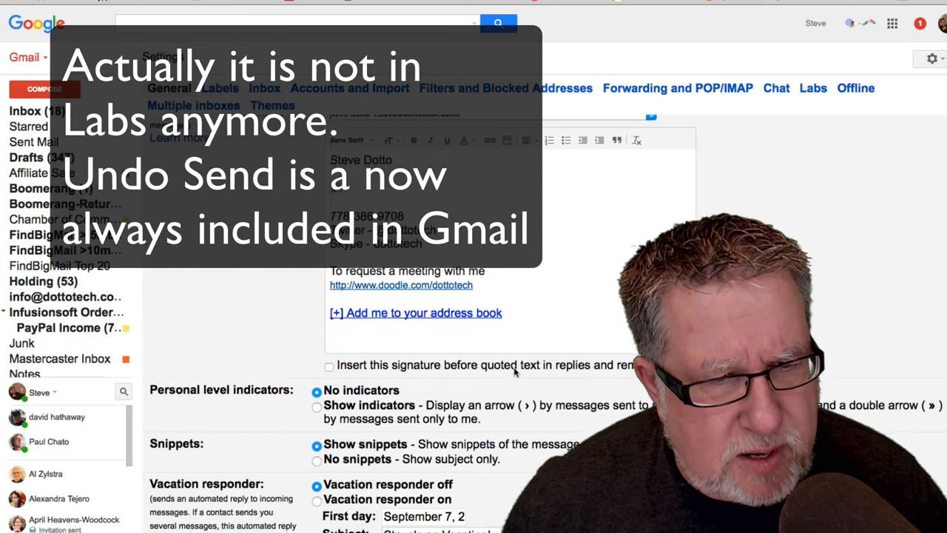
{"action": "scroll", "scroll_direction": "down", "scroll_amount": 3}
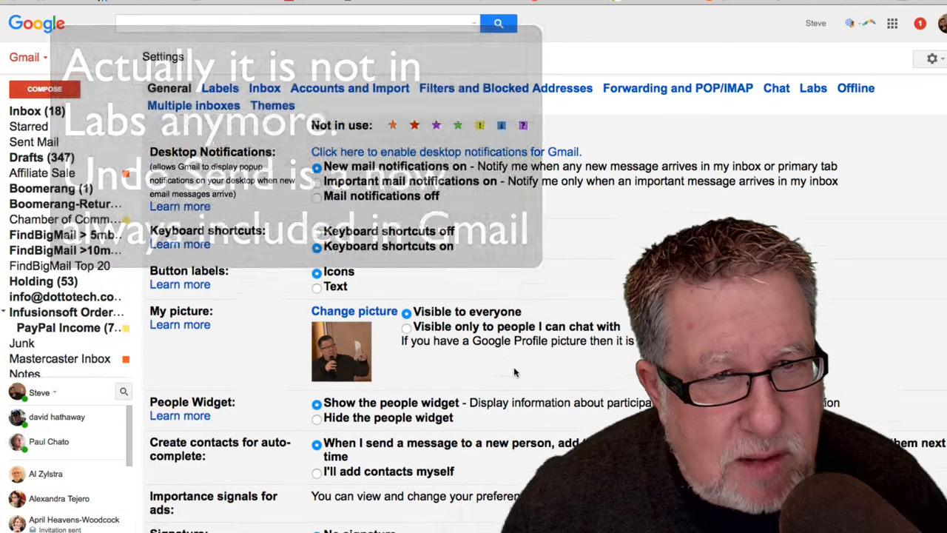
{"action": "scroll", "scroll_direction": "up", "scroll_amount": 3}
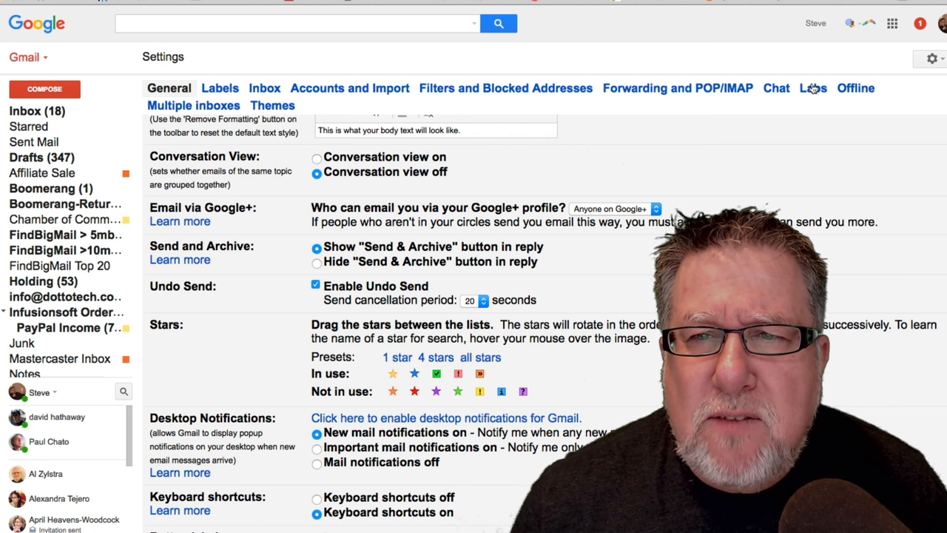
- Go to the Labs settings and scroll the Available Labs list down to Auto-advance
{"action": "left_click", "coordinate": [812, 89]}
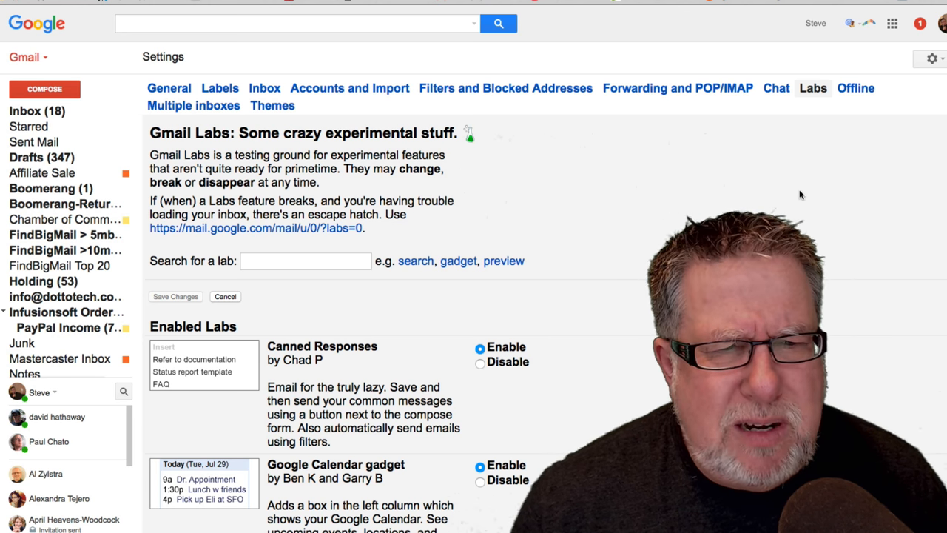
{"action": "scroll", "scroll_direction": "down", "scroll_amount": 3}
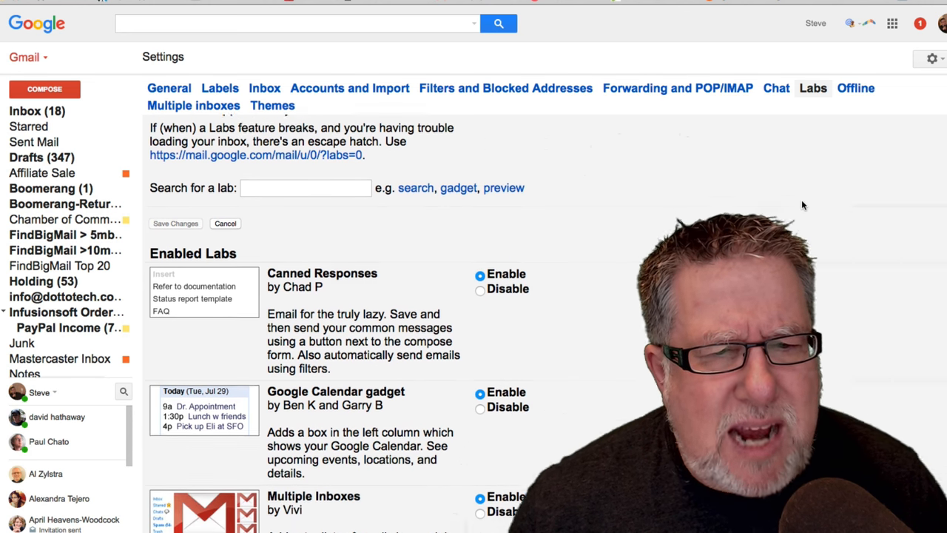
{"action": "scroll", "scroll_direction": "down", "scroll_amount": 3}
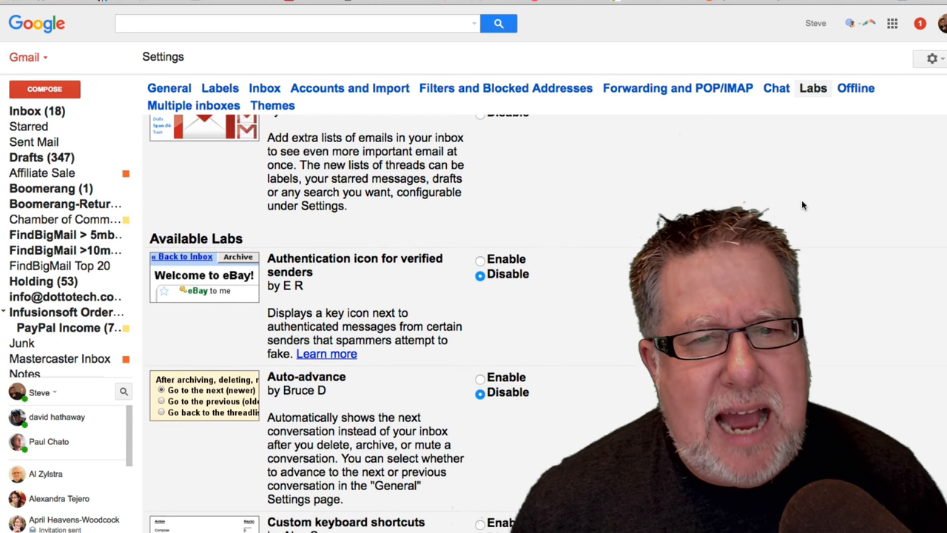
{"action": "scroll", "scroll_direction": "down", "scroll_amount": 3}
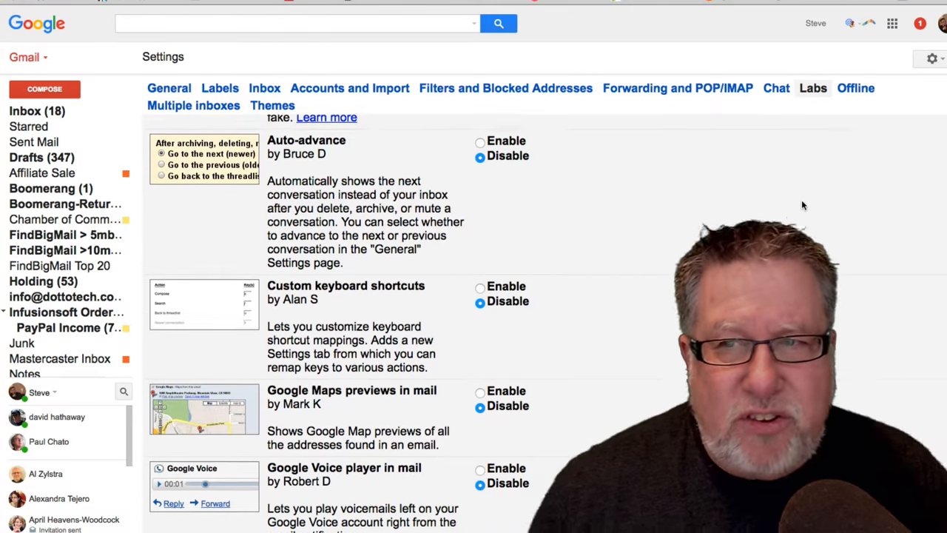
{"action": "scroll", "scroll_direction": "down", "scroll_amount": 3}
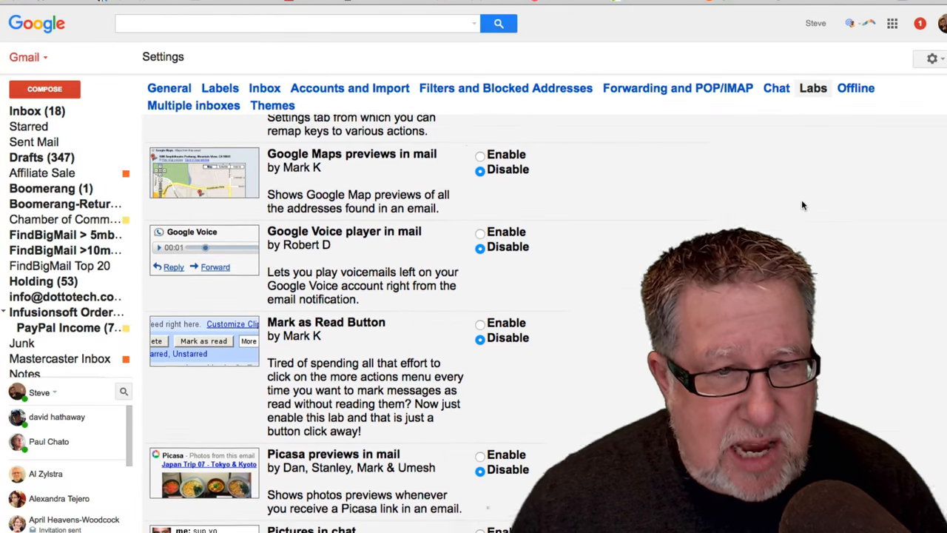
{"action": "scroll", "scroll_direction": "down", "scroll_amount": 3}
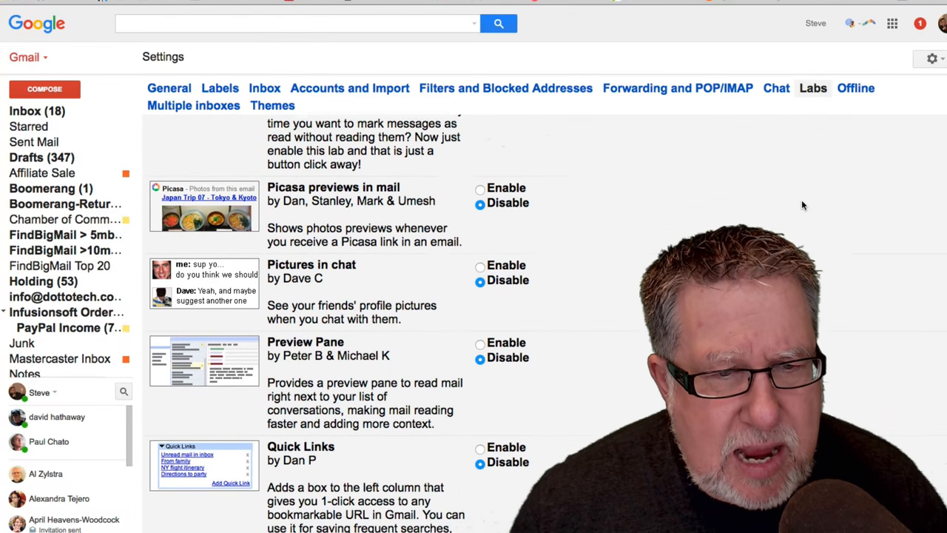
{"action": "scroll", "scroll_direction": "down", "scroll_amount": 3}
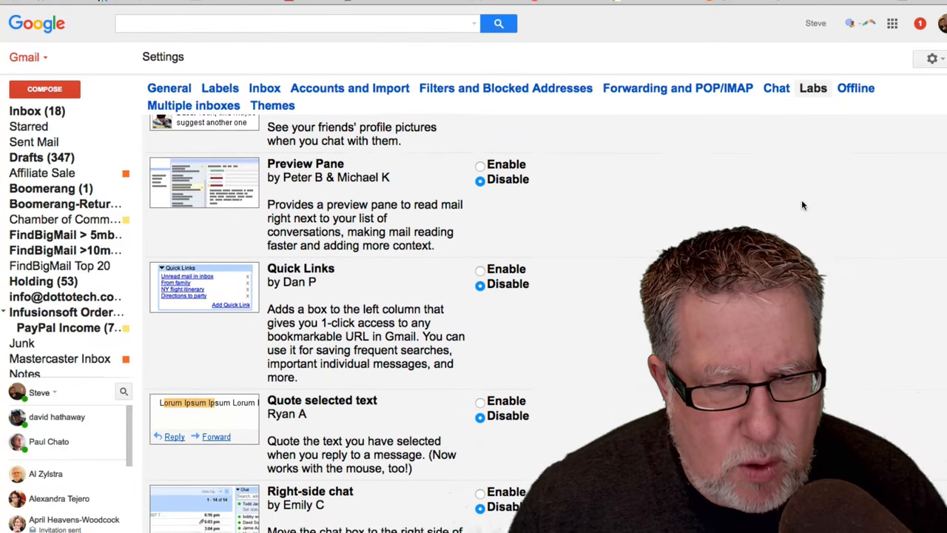
{"action": "scroll", "scroll_direction": "up", "scroll_amount": 3}
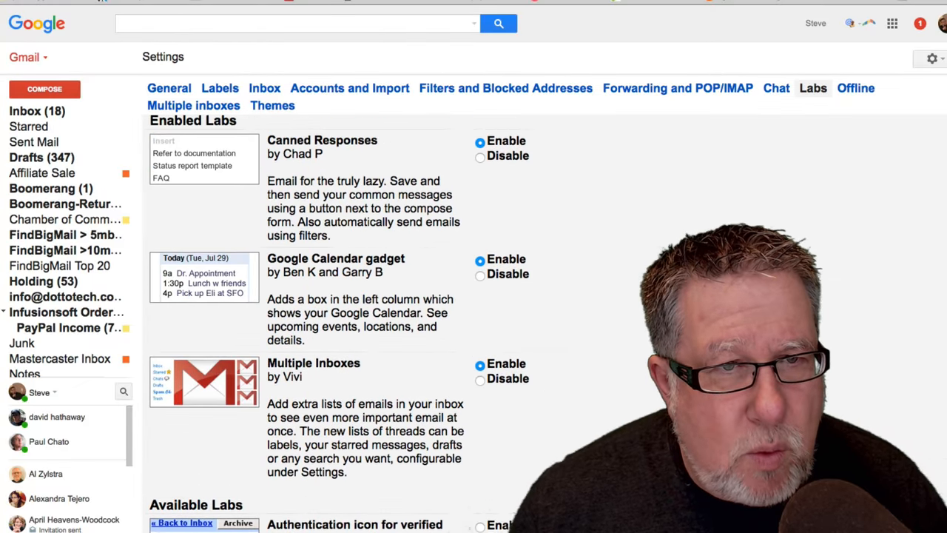
{"action": "scroll", "scroll_direction": "down", "scroll_amount": 3}
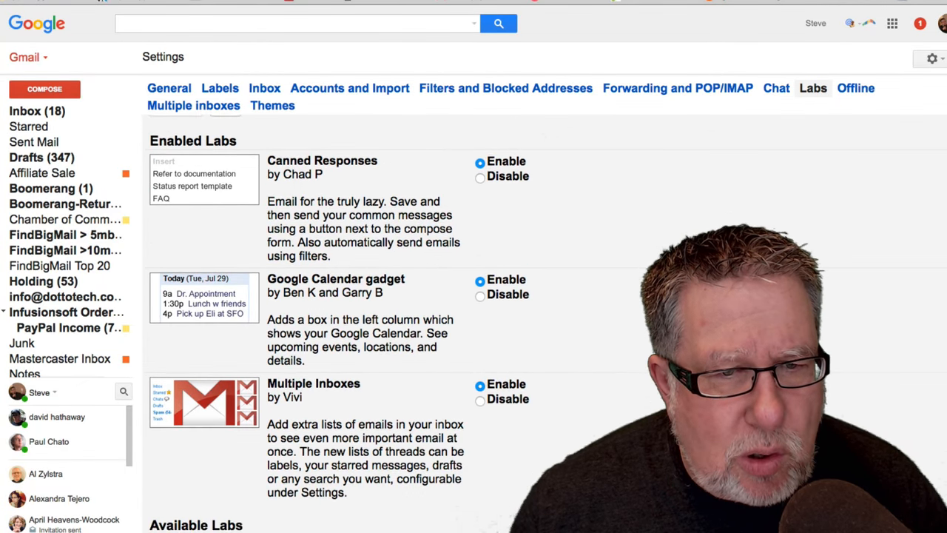
{"action": "scroll", "scroll_direction": "down", "scroll_amount": 3}
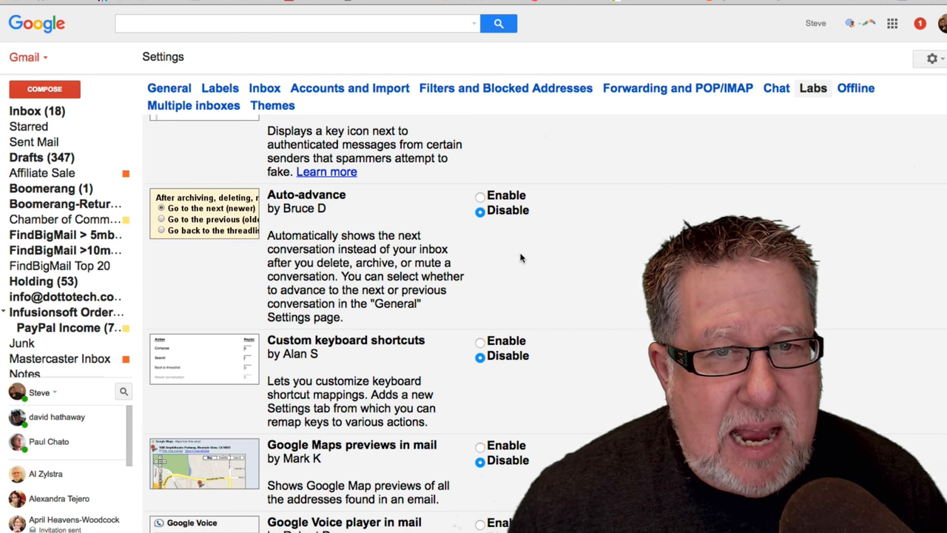
{"action": "mouse_move", "coordinate": [574, 255]}
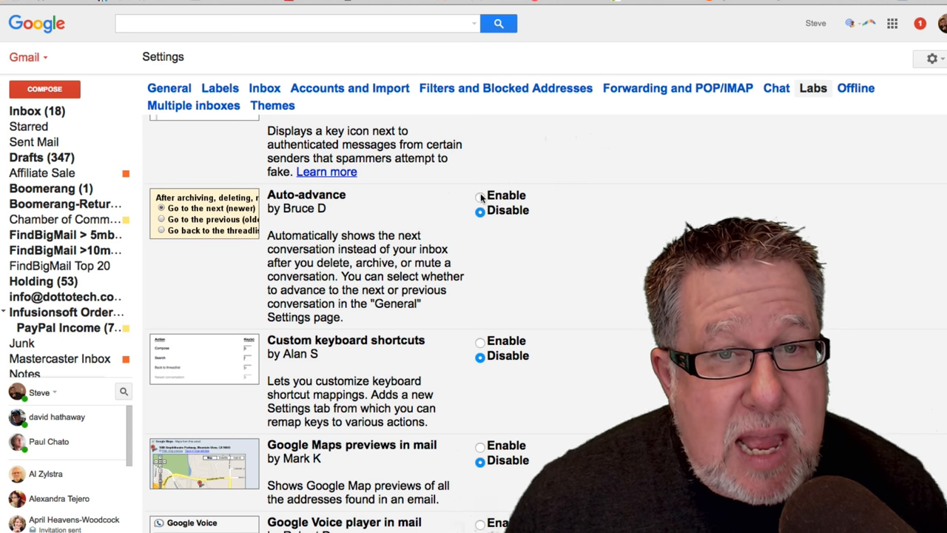
- Enable the Auto-advance lab and save the Labs changes, returning to the inbox
{"action": "left_click", "coordinate": [480, 196]}
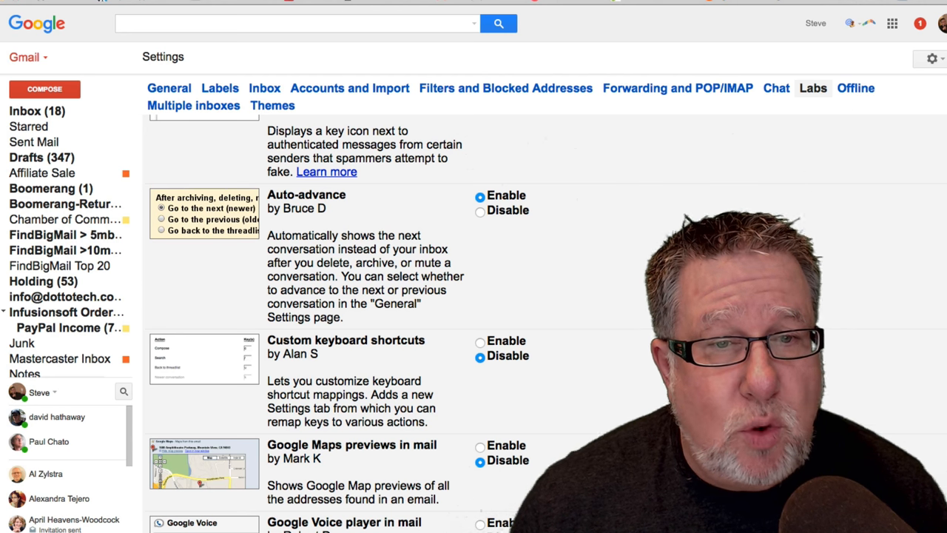
{"action": "scroll", "scroll_direction": "down", "scroll_amount": 3}
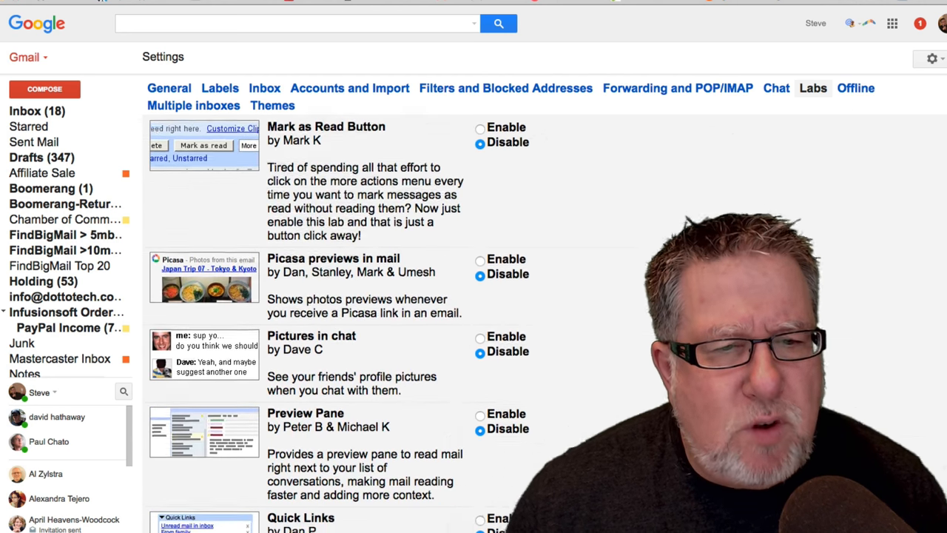
{"action": "scroll", "scroll_direction": "down", "scroll_amount": 3}
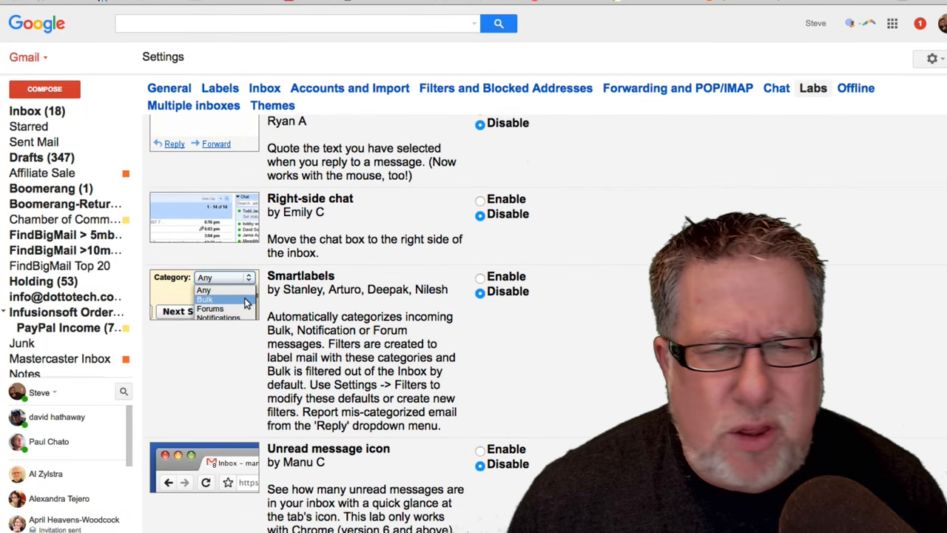
{"action": "scroll", "scroll_direction": "down", "scroll_amount": 3}
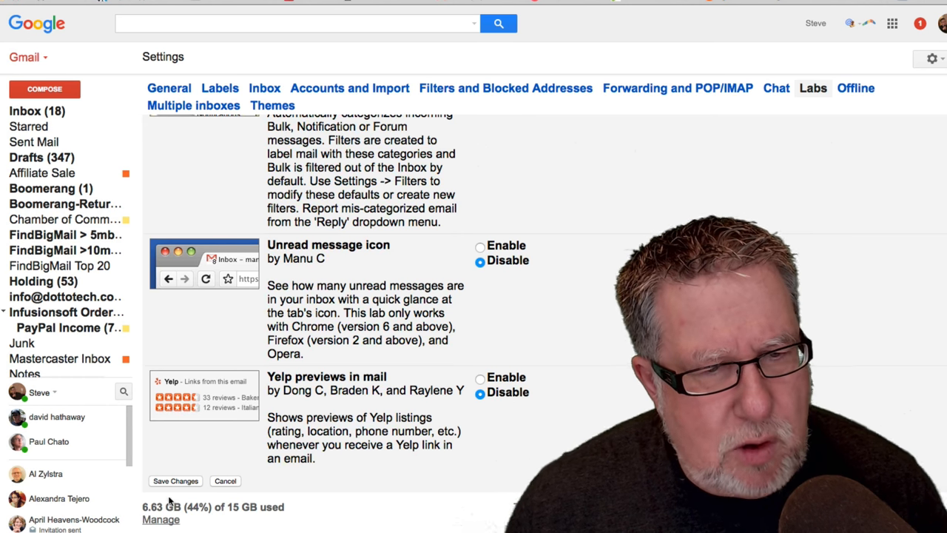
{"action": "left_click", "coordinate": [175, 479]}
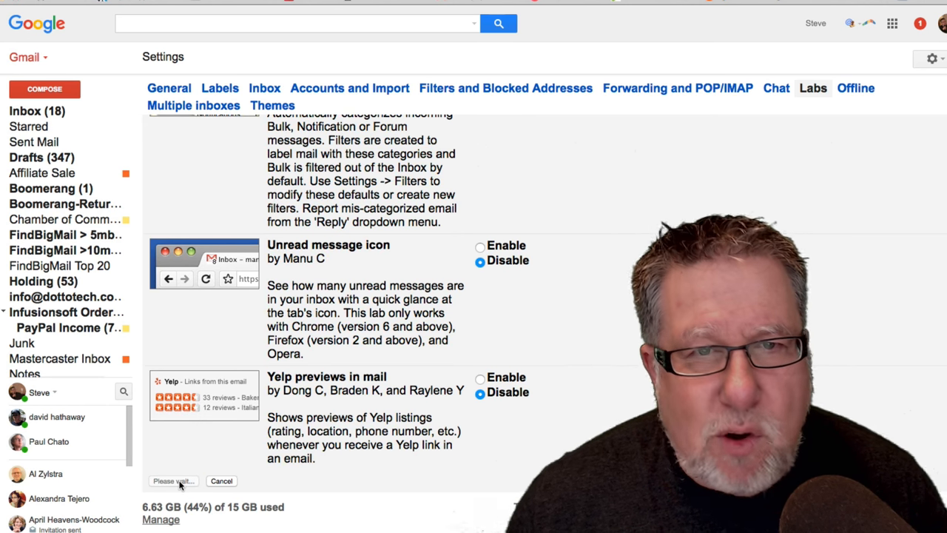
{"action": "left_click", "coordinate": [173, 481]}
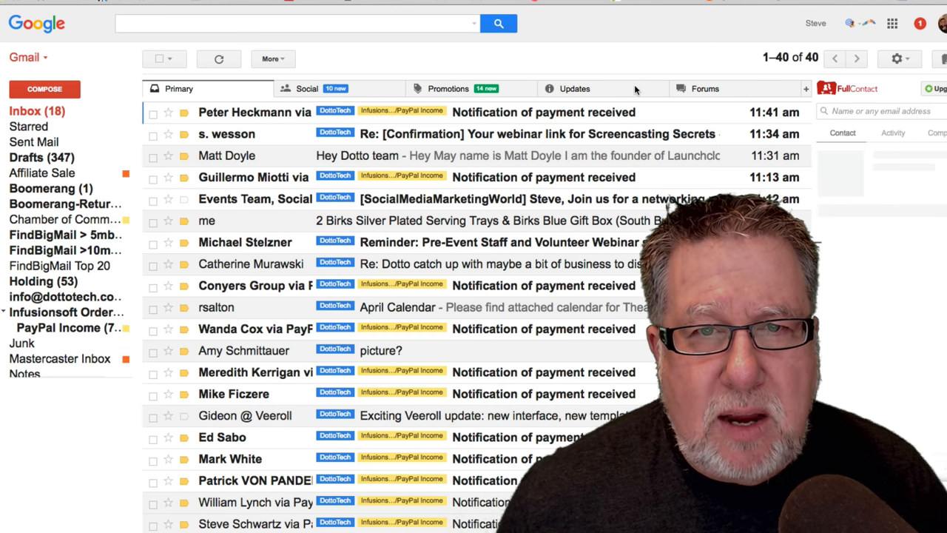
- From the Updates tab, go to General settings and set Auto-advance to the next (newer) conversation
{"action": "left_click", "coordinate": [575, 89]}
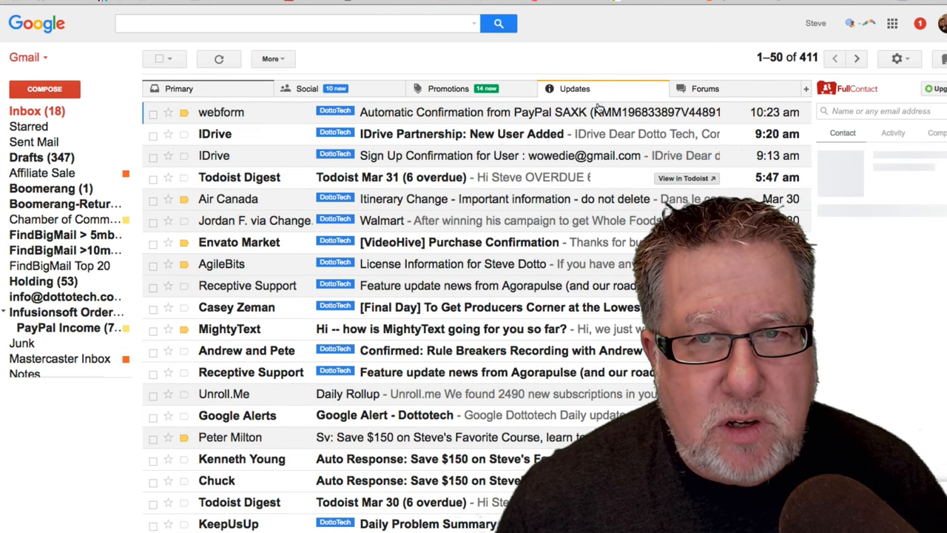
{"action": "left_click", "coordinate": [896, 59]}
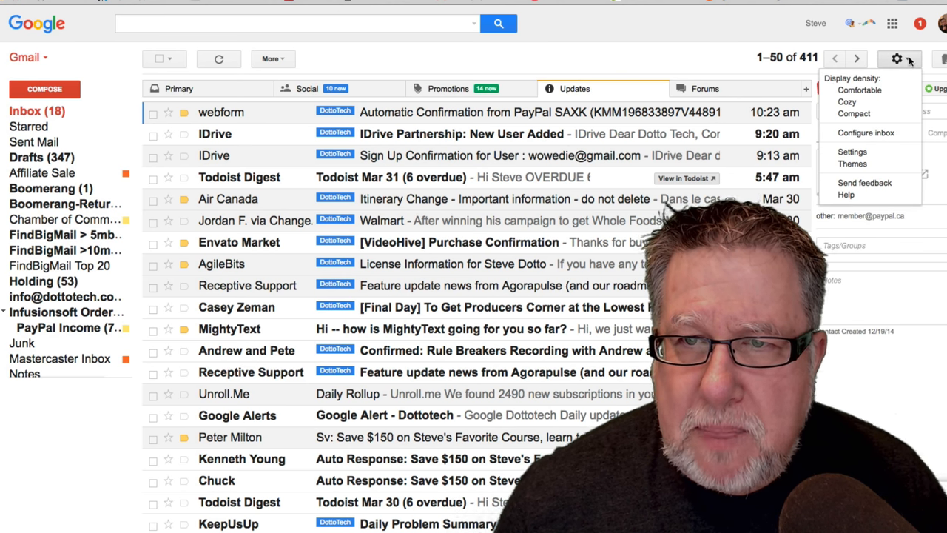
{"action": "left_click", "coordinate": [854, 112]}
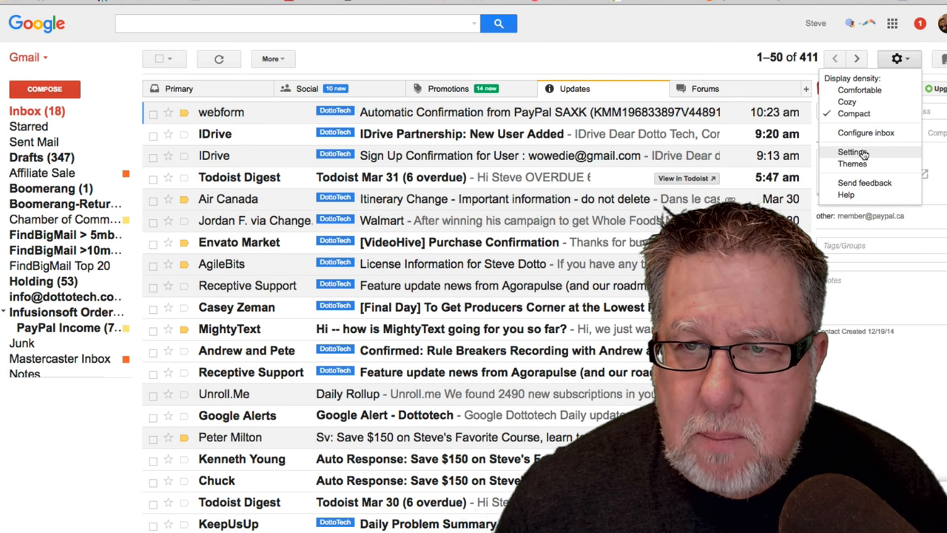
{"action": "left_click", "coordinate": [852, 151]}
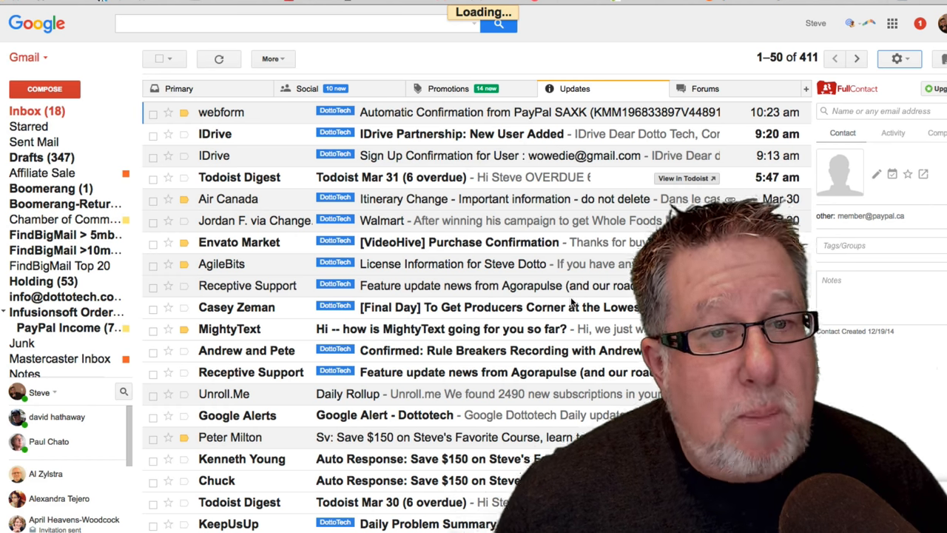
{"action": "left_click", "coordinate": [900, 59]}
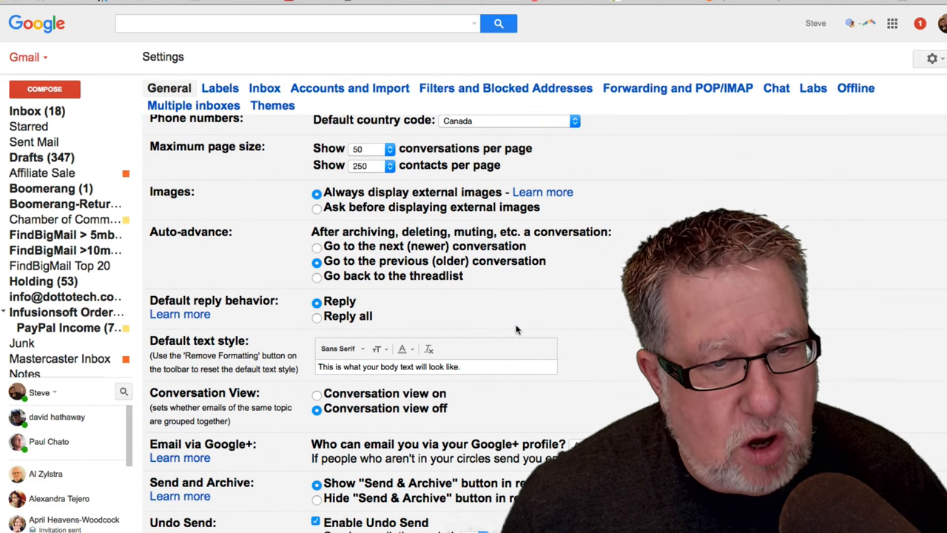
{"action": "scroll", "scroll_direction": "down", "scroll_amount": 3}
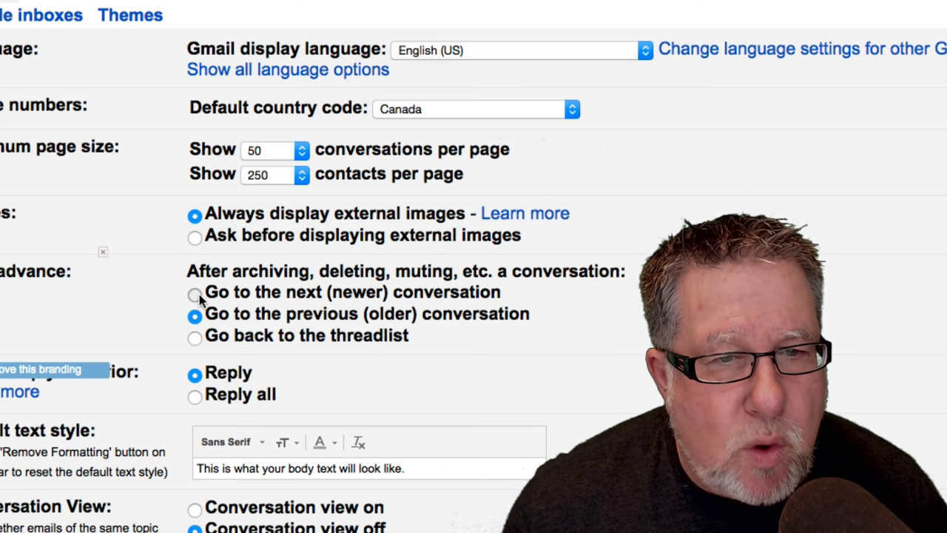
{"action": "left_click", "coordinate": [195, 293]}
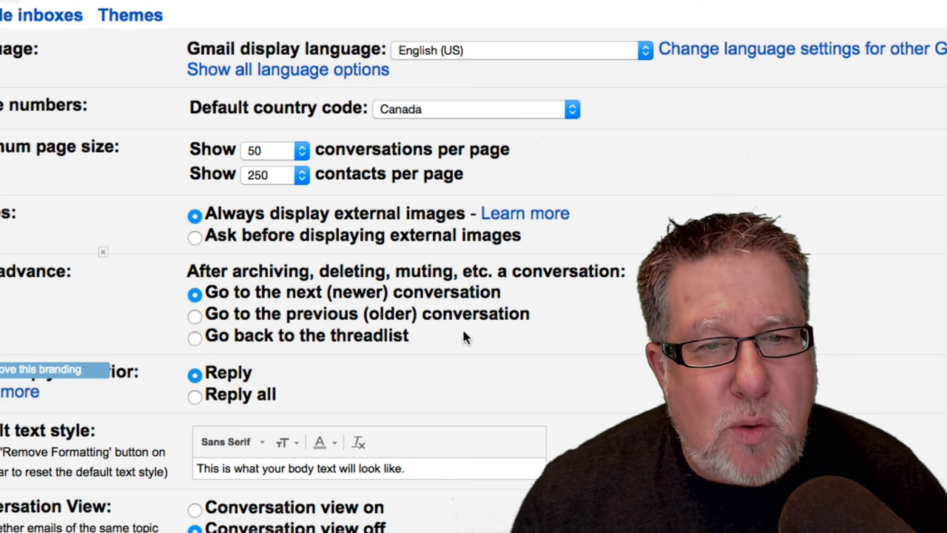
{"action": "mouse_move", "coordinate": [430, 329]}
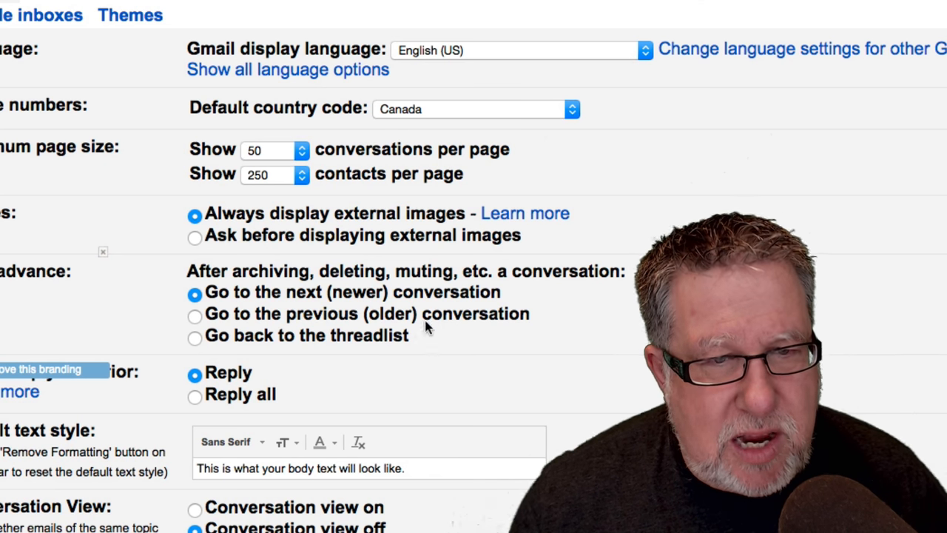
{"action": "mouse_move", "coordinate": [230, 296]}
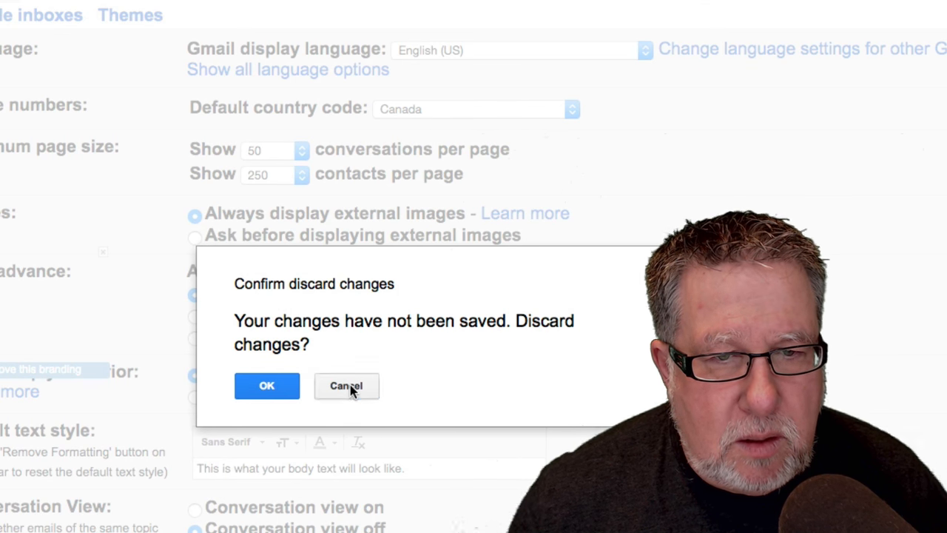
- Keep the unsaved Auto-advance change instead of discarding it and save the General settings
{"action": "left_click", "coordinate": [347, 384]}
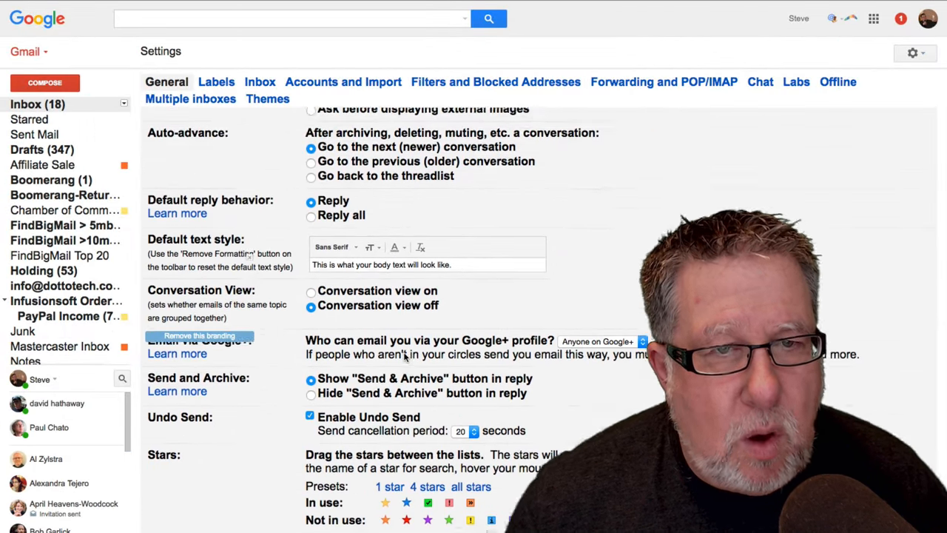
{"action": "scroll", "scroll_direction": "down", "scroll_amount": 3}
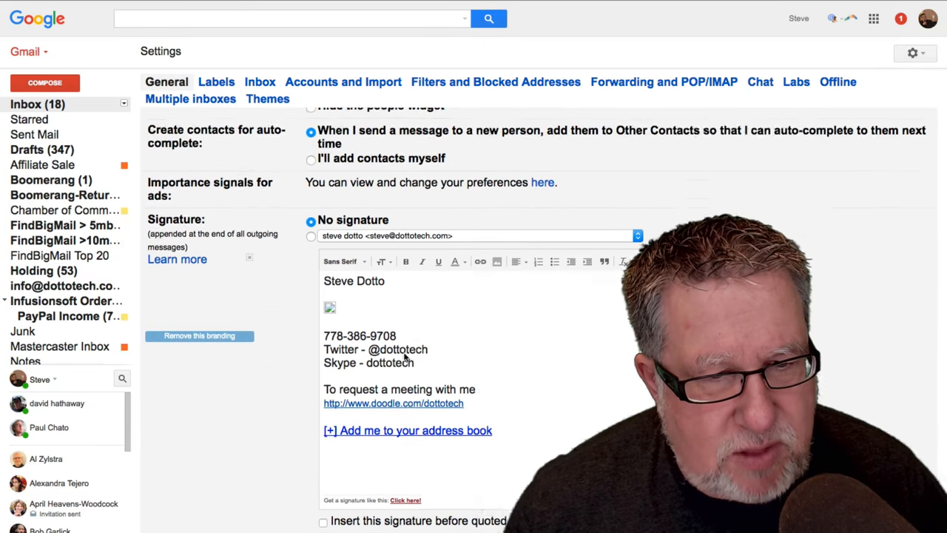
{"action": "scroll", "scroll_direction": "down", "scroll_amount": 3}
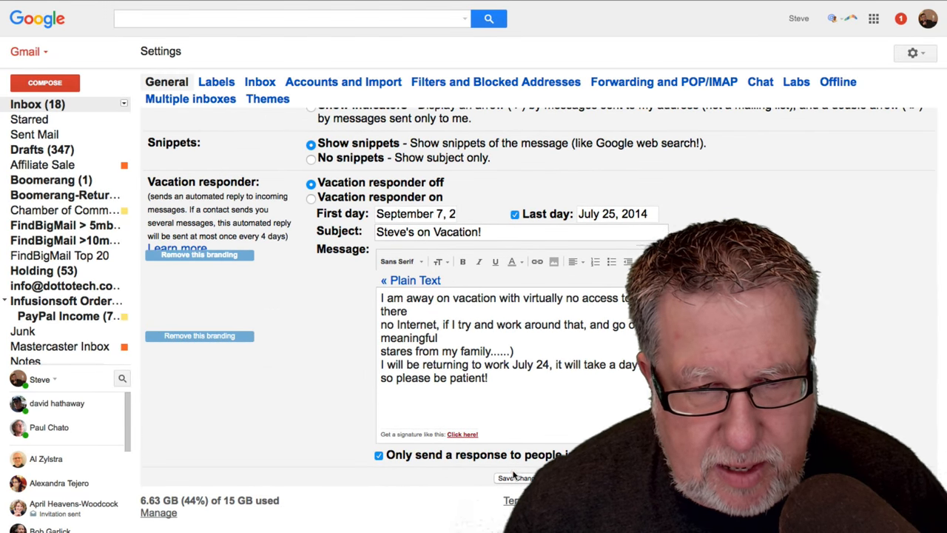
{"action": "left_click", "coordinate": [515, 476]}
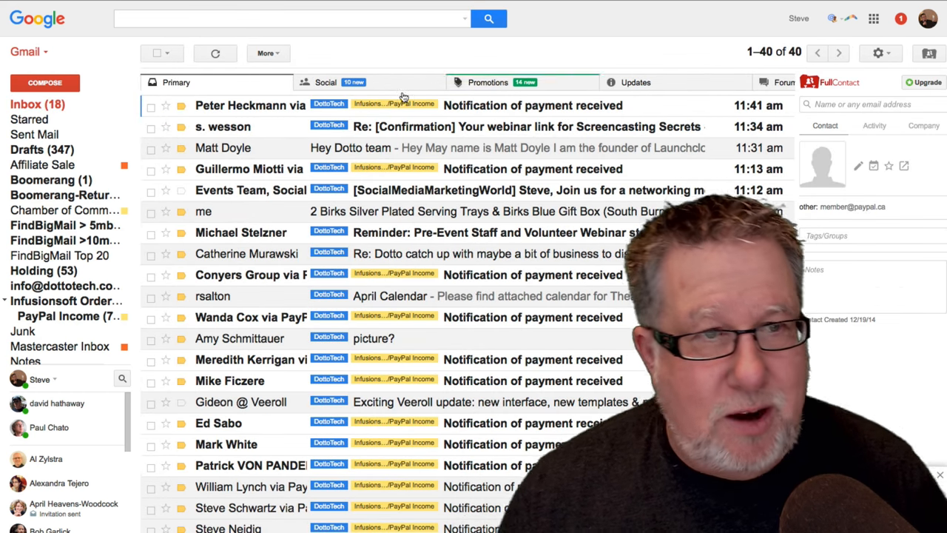
- In Updates, delete the Unroll.Me Daily Rollup and Agorapulse update emails, auto-advancing to Calendly
{"action": "left_click", "coordinate": [487, 83]}
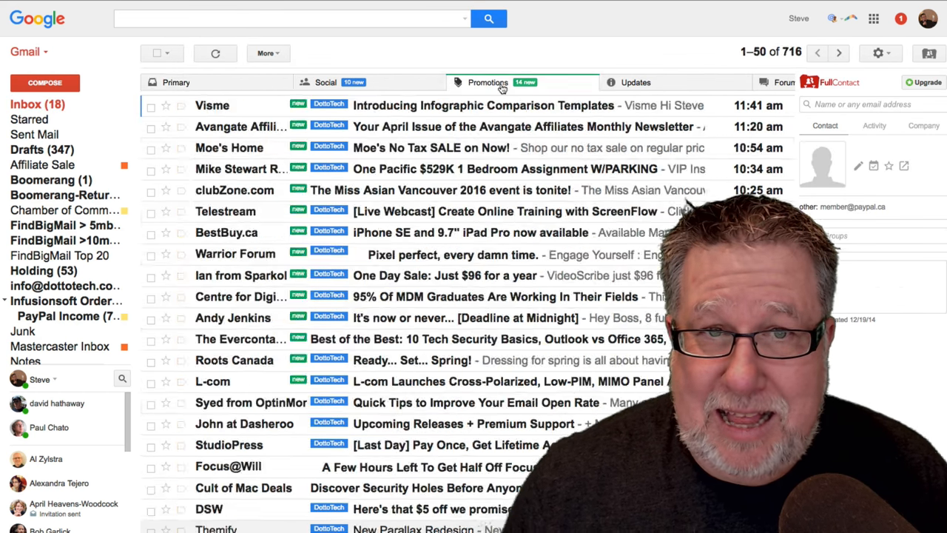
{"action": "left_click", "coordinate": [634, 82]}
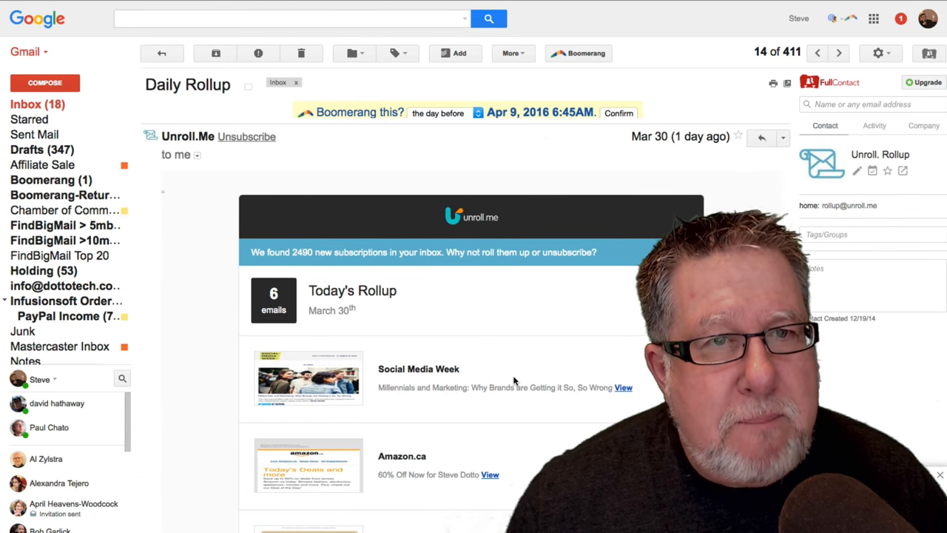
{"action": "mouse_move", "coordinate": [300, 54]}
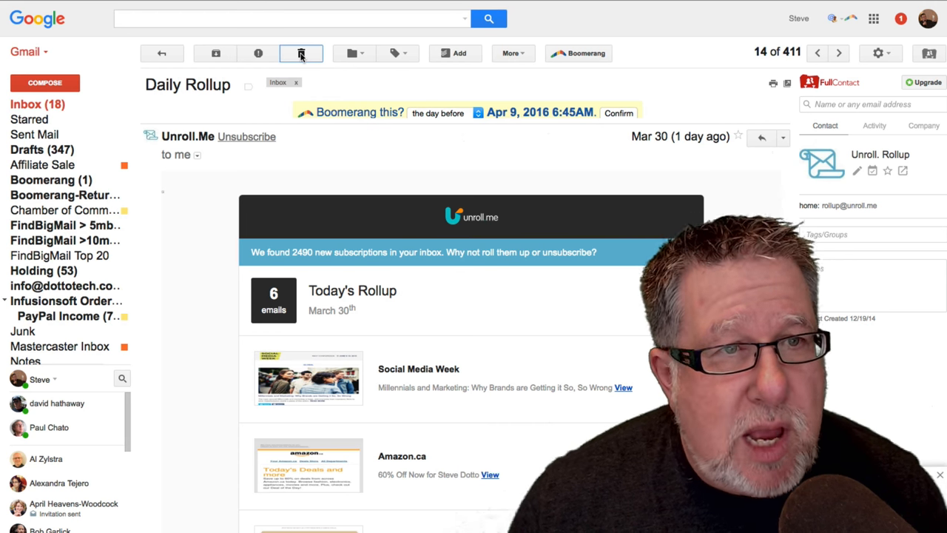
{"action": "left_click", "coordinate": [300, 53]}
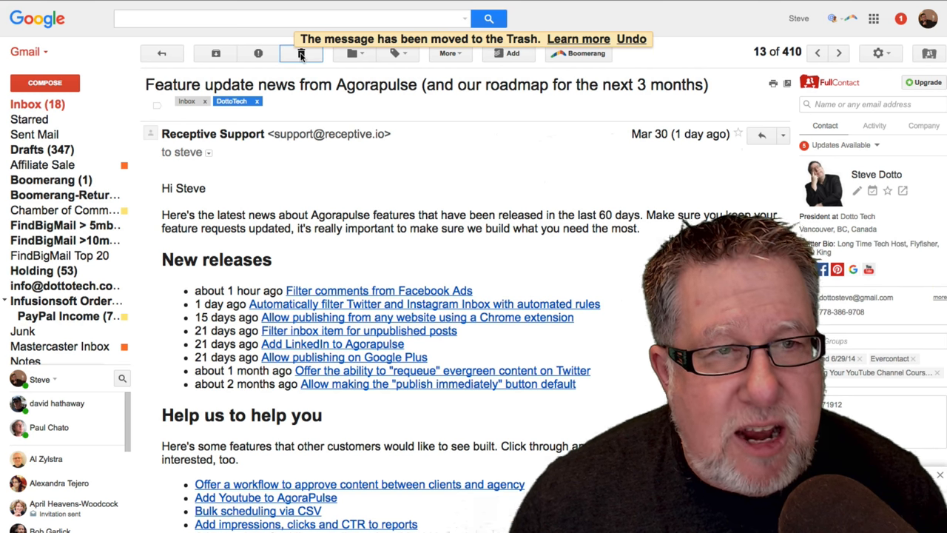
{"action": "left_click", "coordinate": [302, 53]}
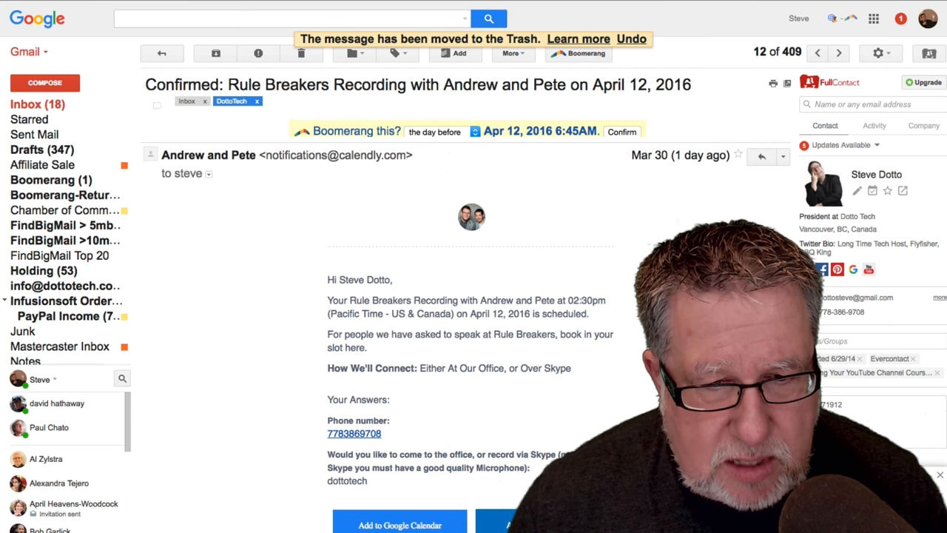
{"action": "mouse_move", "coordinate": [343, 259]}
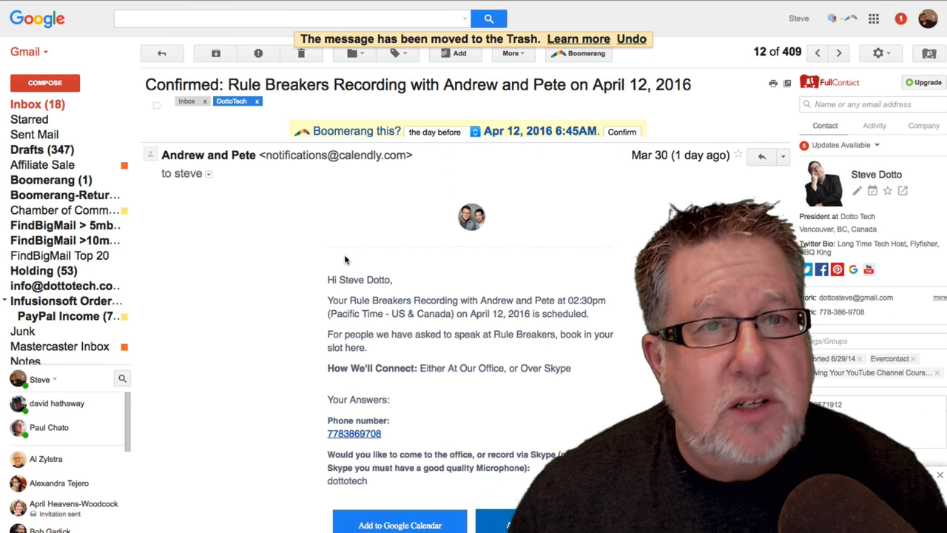